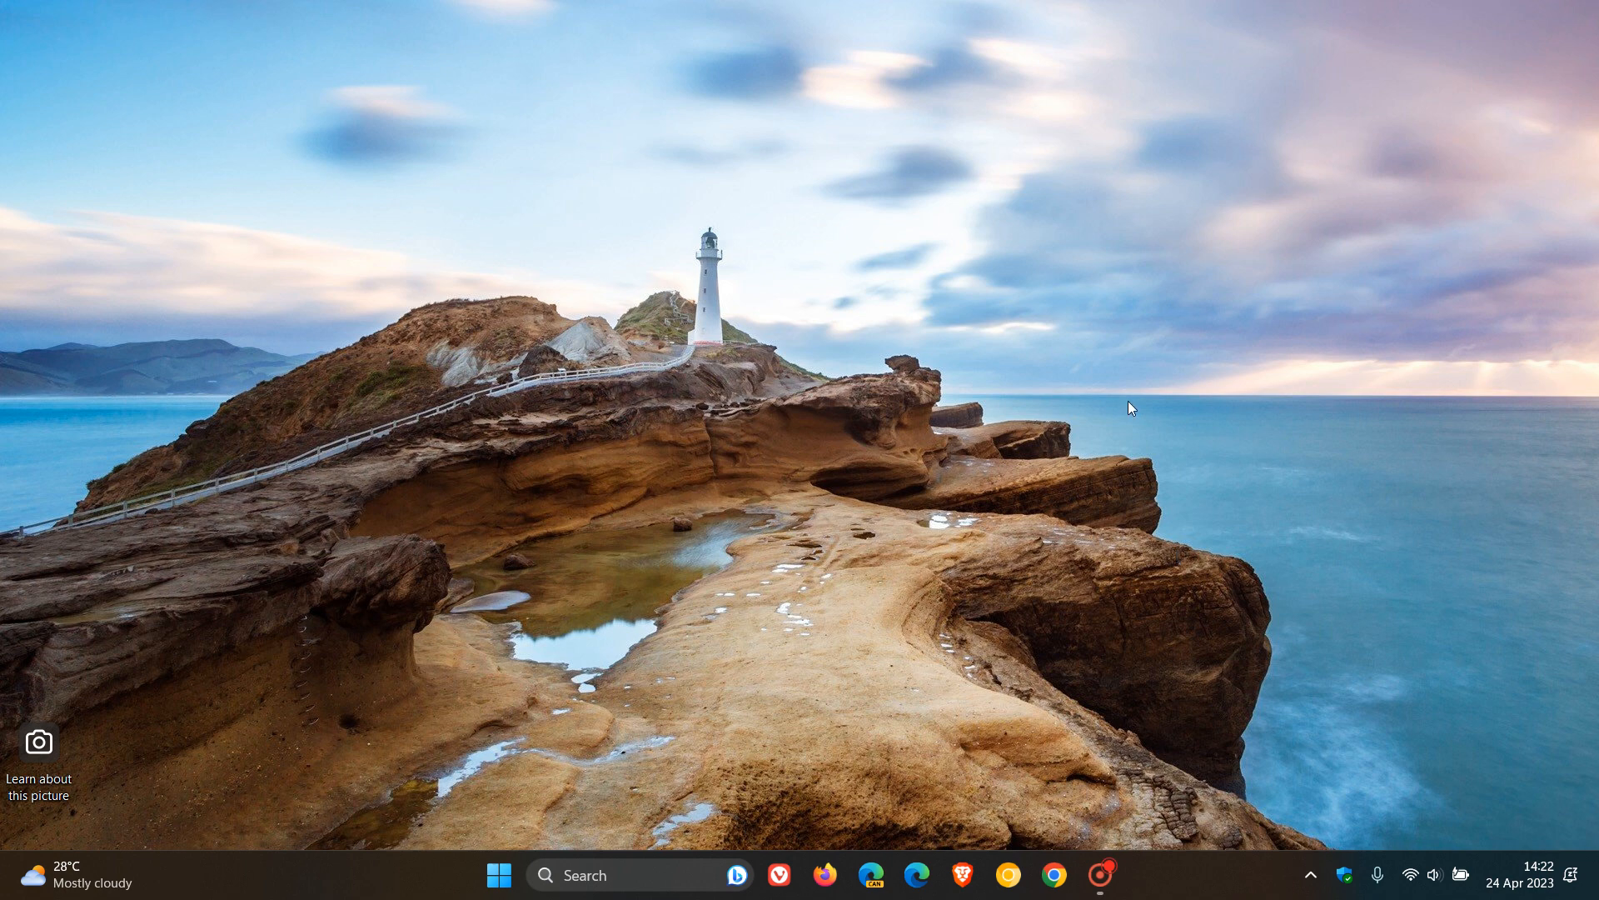
{"action": "mouse_move", "coordinate": [1416, 876]}
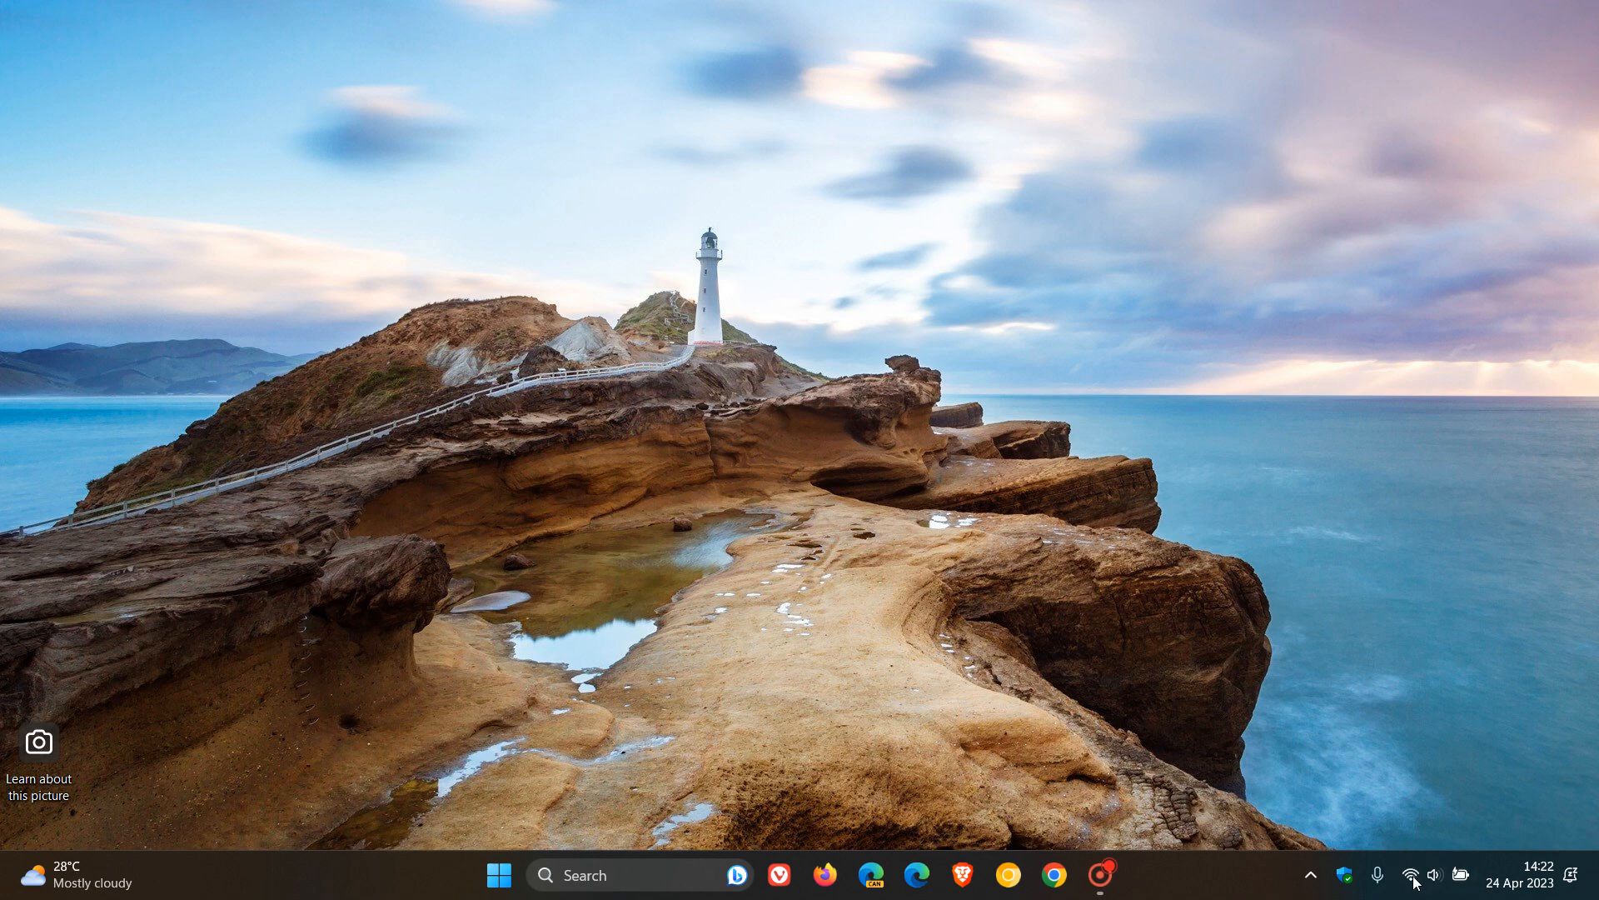
Bring up the taskbar panel with recent apps such as Control Panel listed.
{"action": "left_click", "coordinate": [1436, 874]}
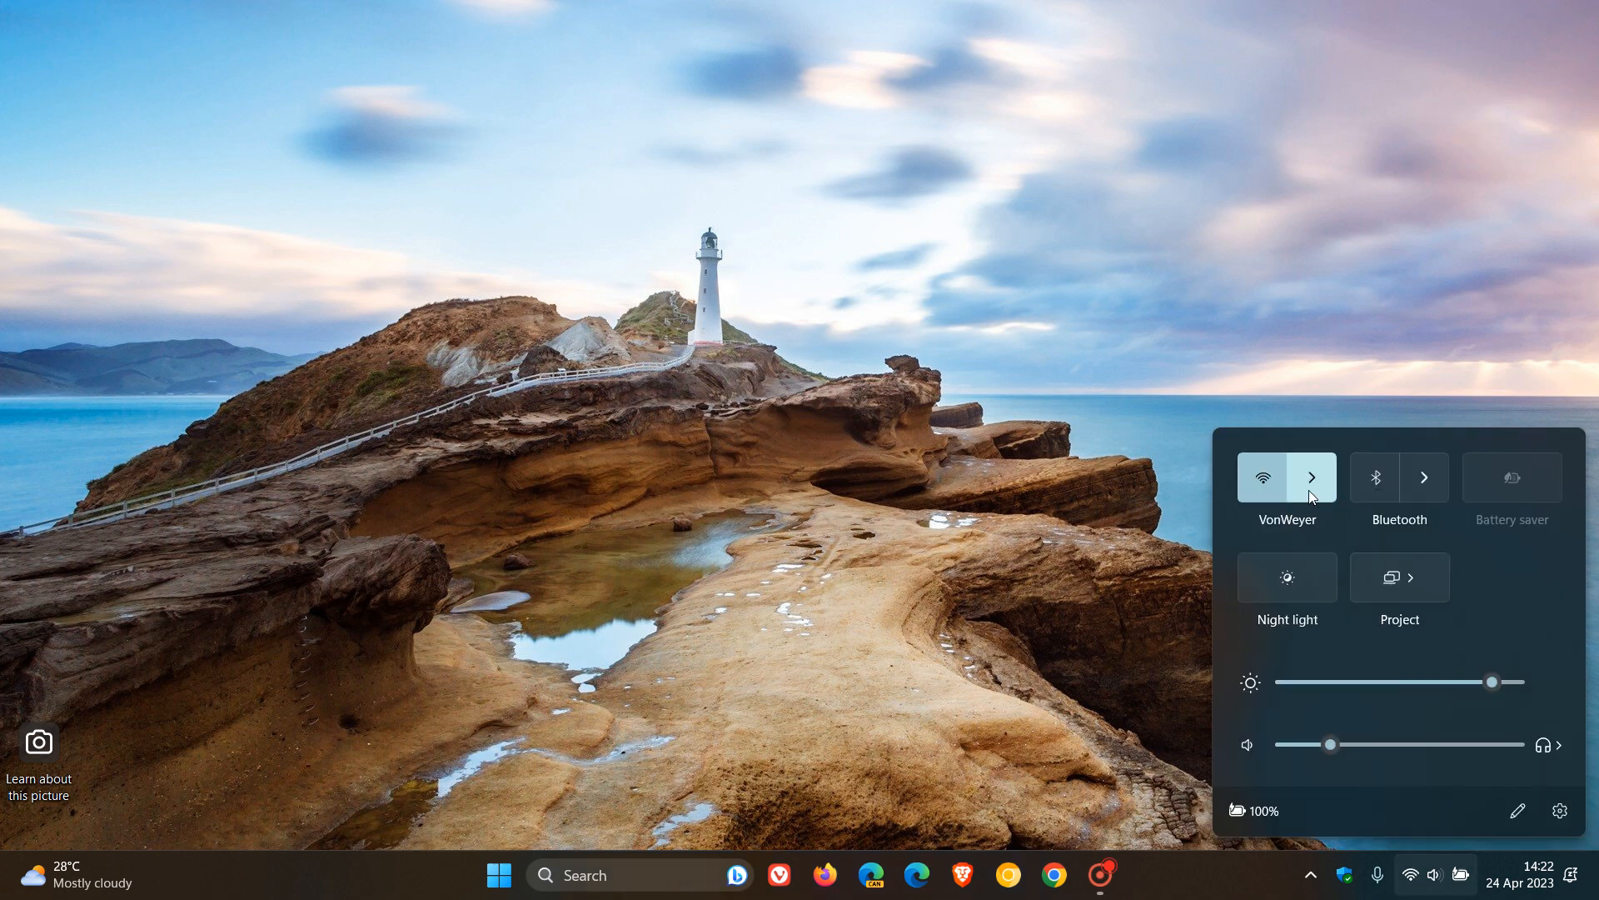
{"action": "mouse_move", "coordinate": [1312, 477]}
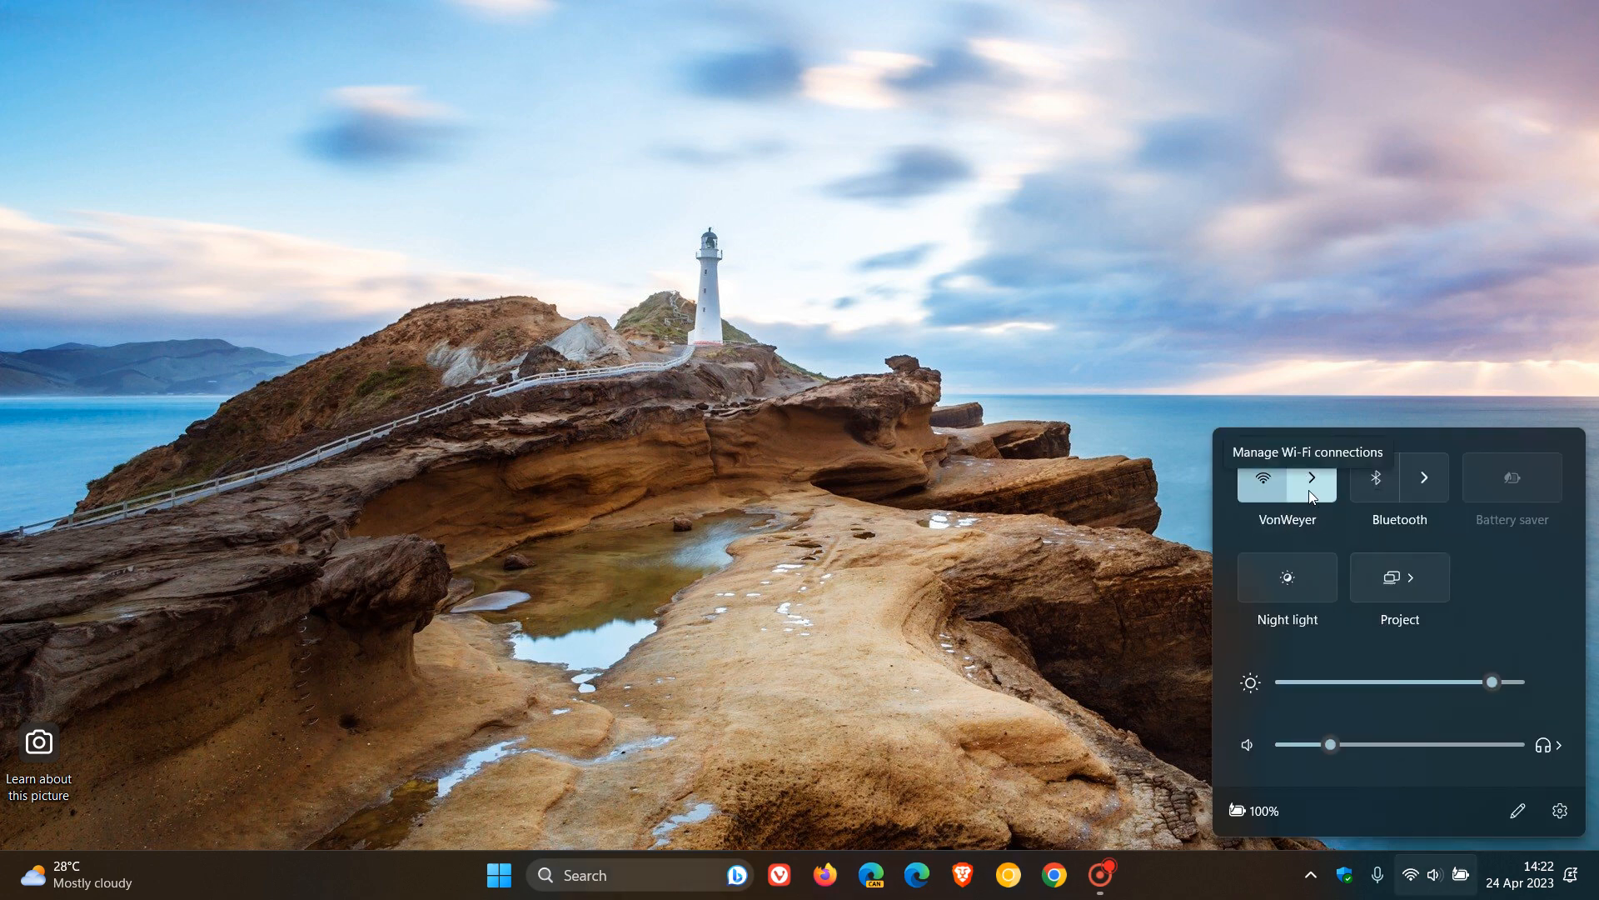
{"action": "mouse_move", "coordinate": [1305, 349]}
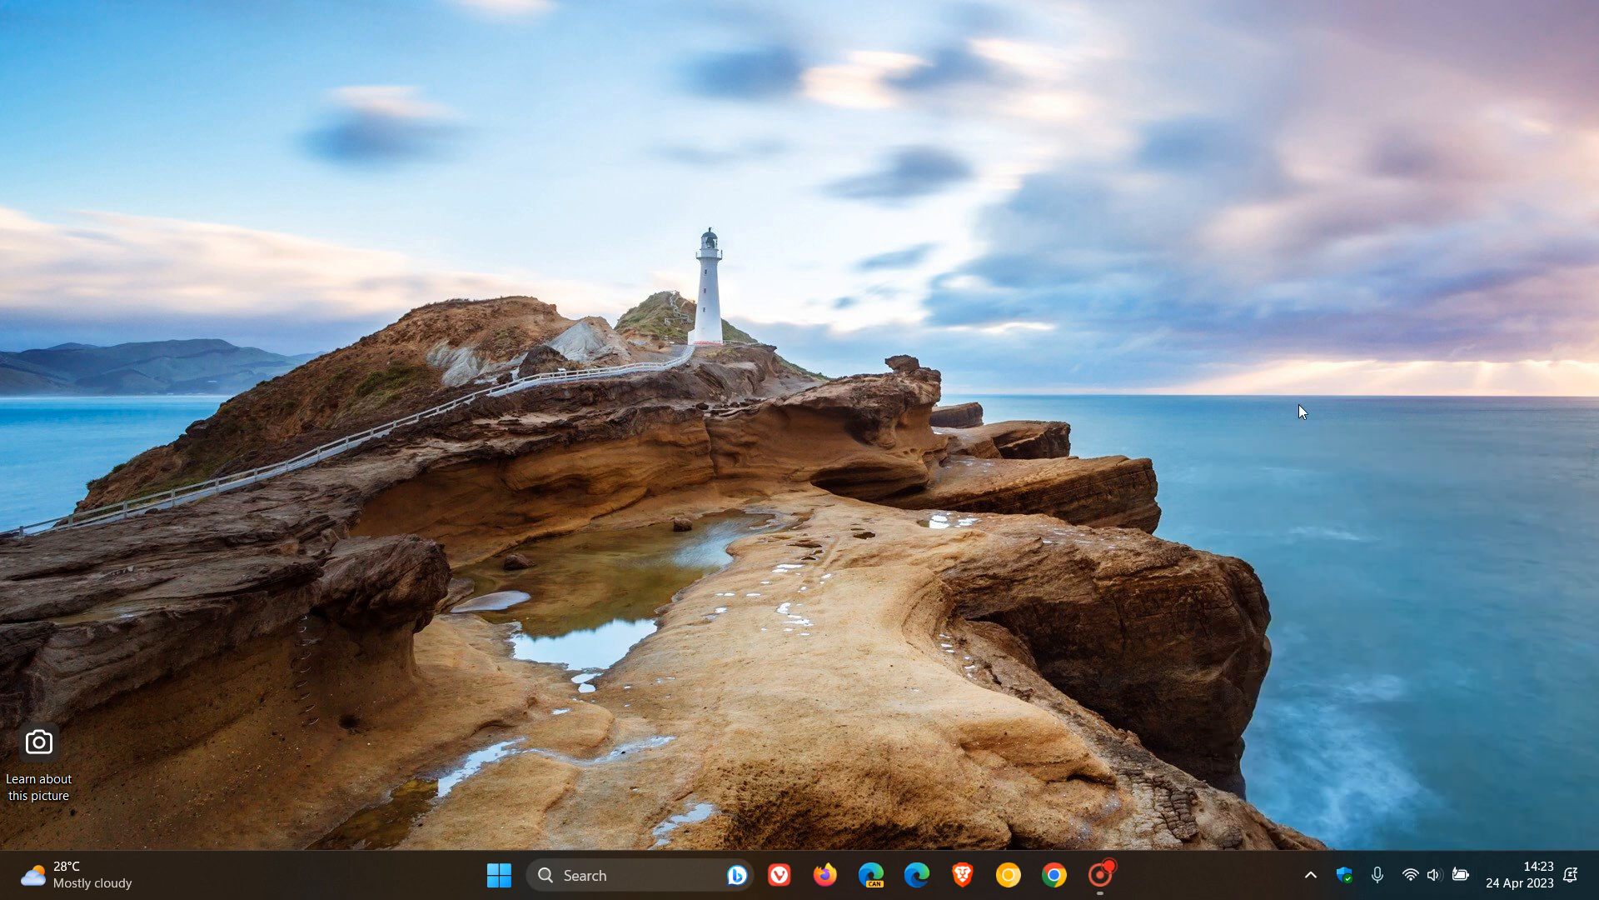
{"action": "mouse_move", "coordinate": [1216, 325]}
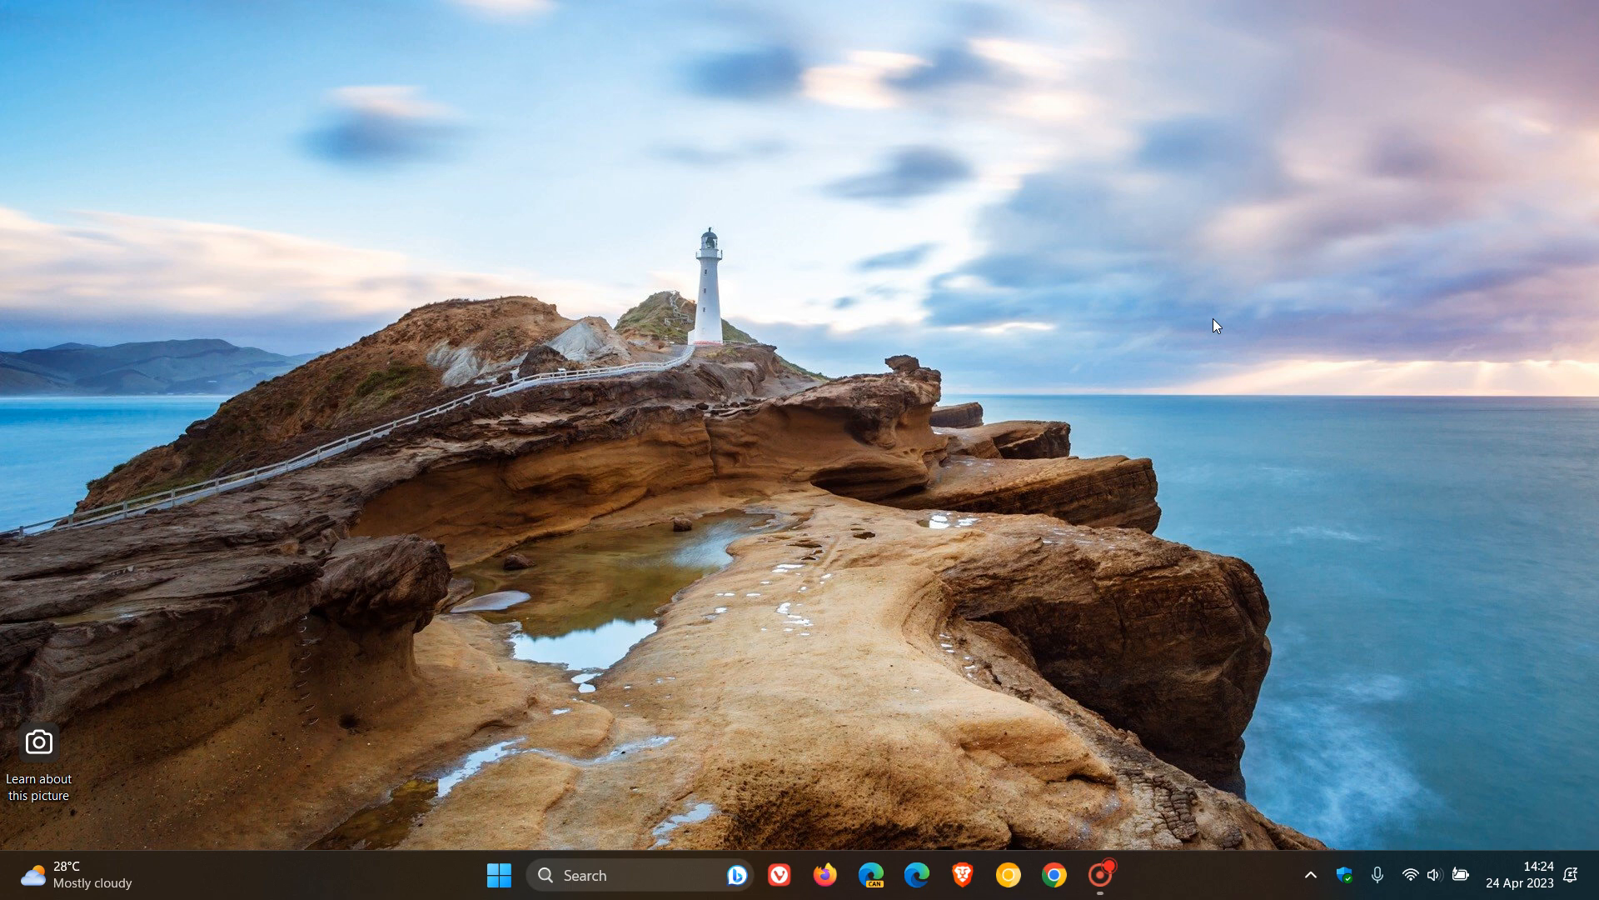
{"action": "mouse_move", "coordinate": [905, 451]}
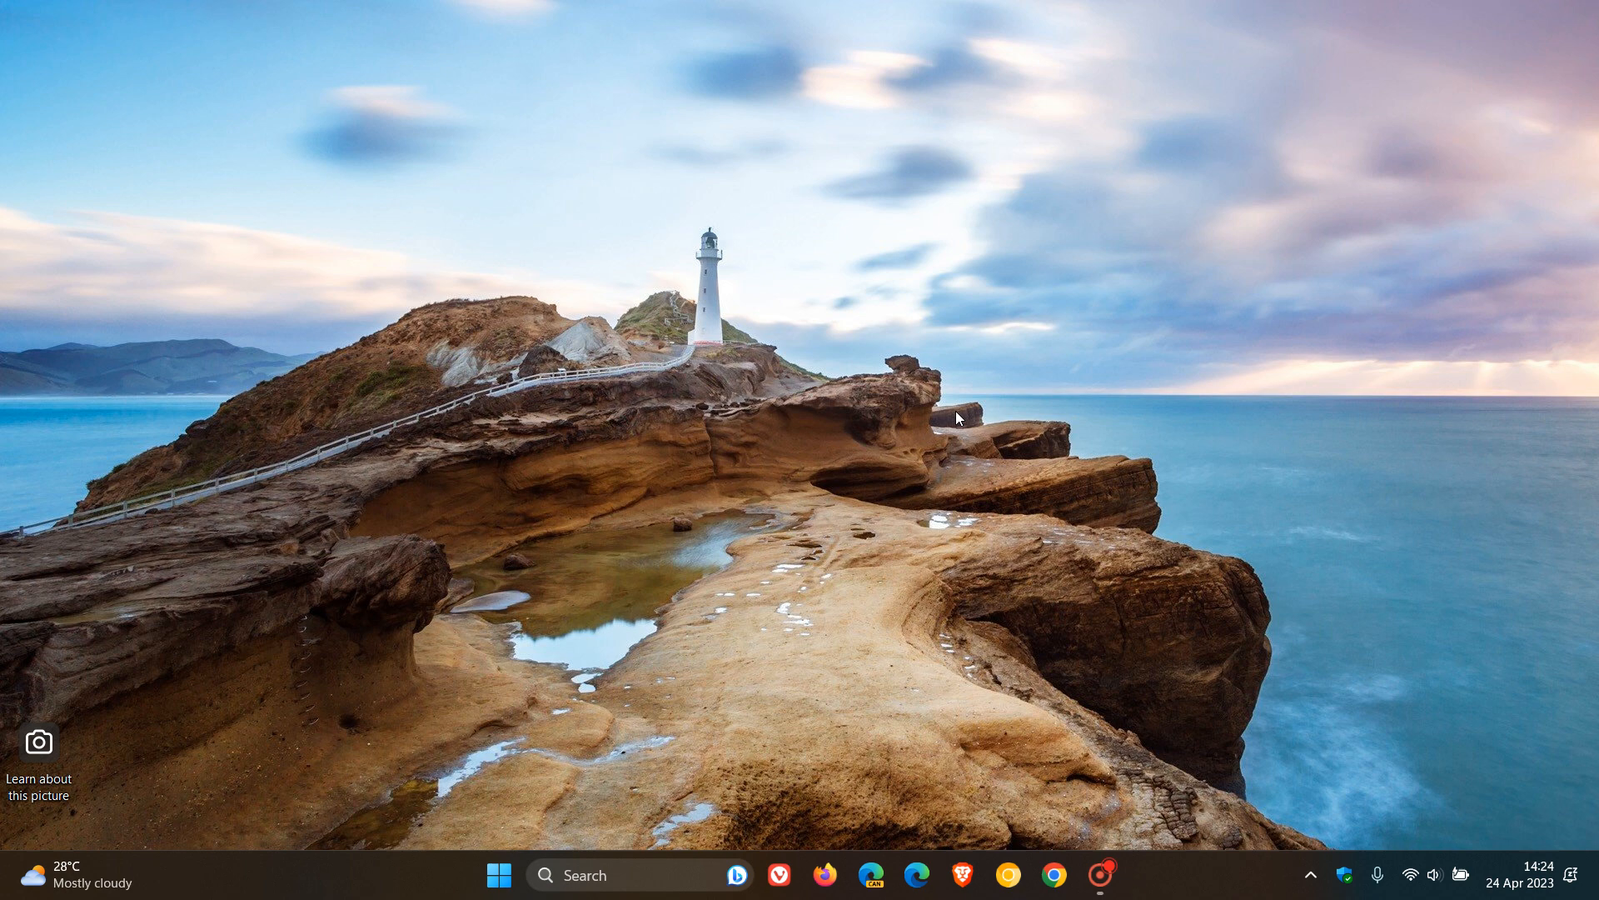
{"action": "mouse_move", "coordinate": [896, 467]}
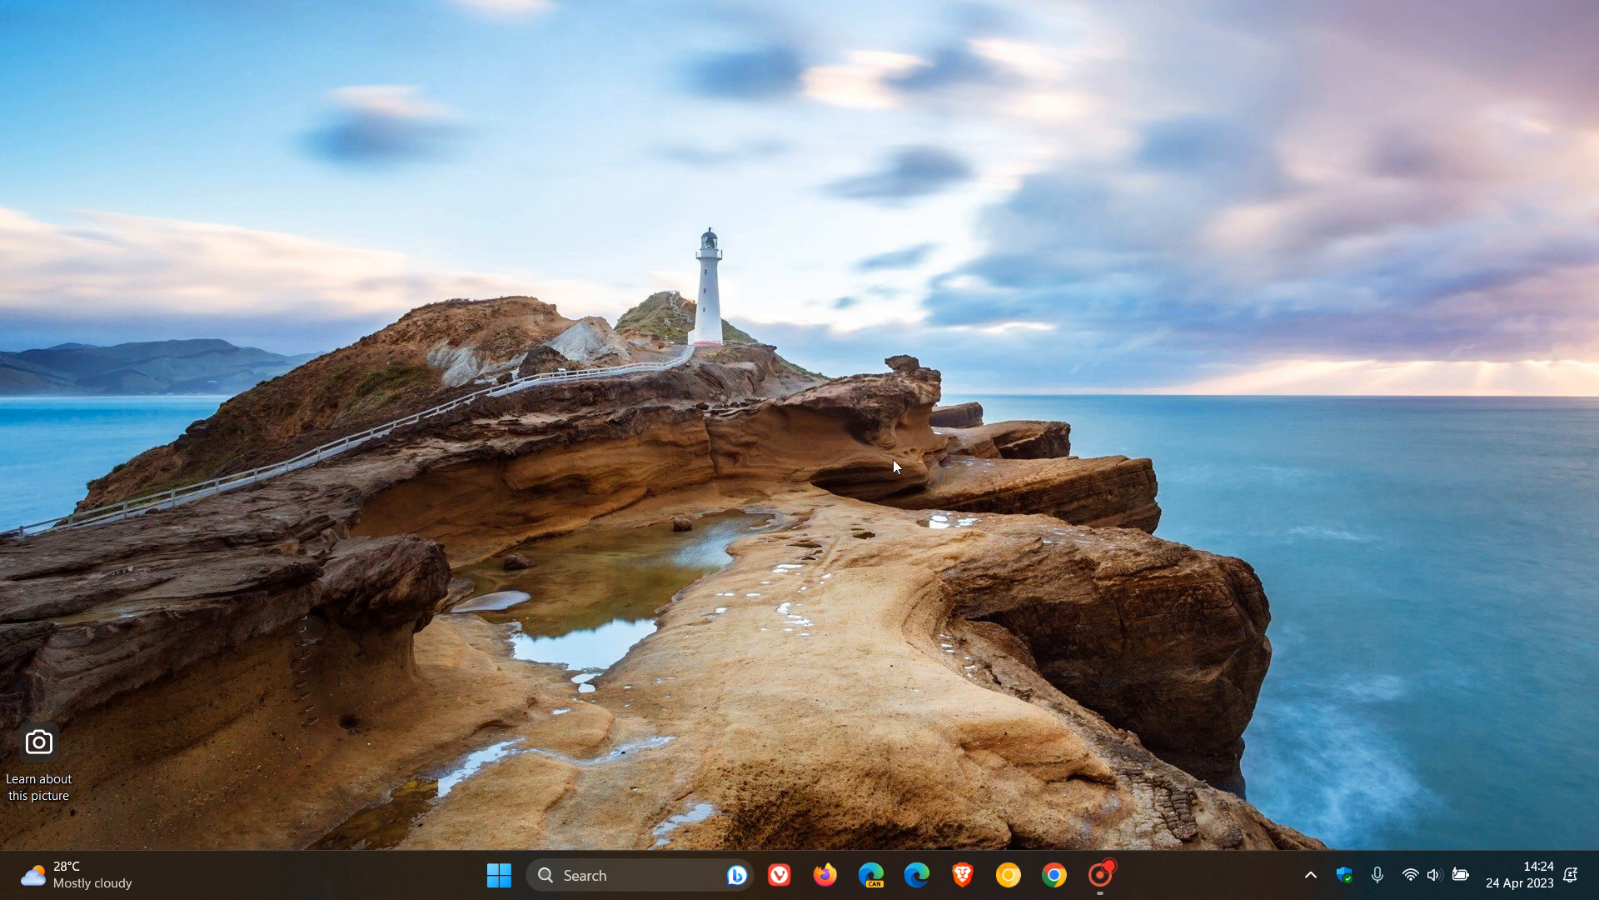
{"action": "mouse_move", "coordinate": [636, 876]}
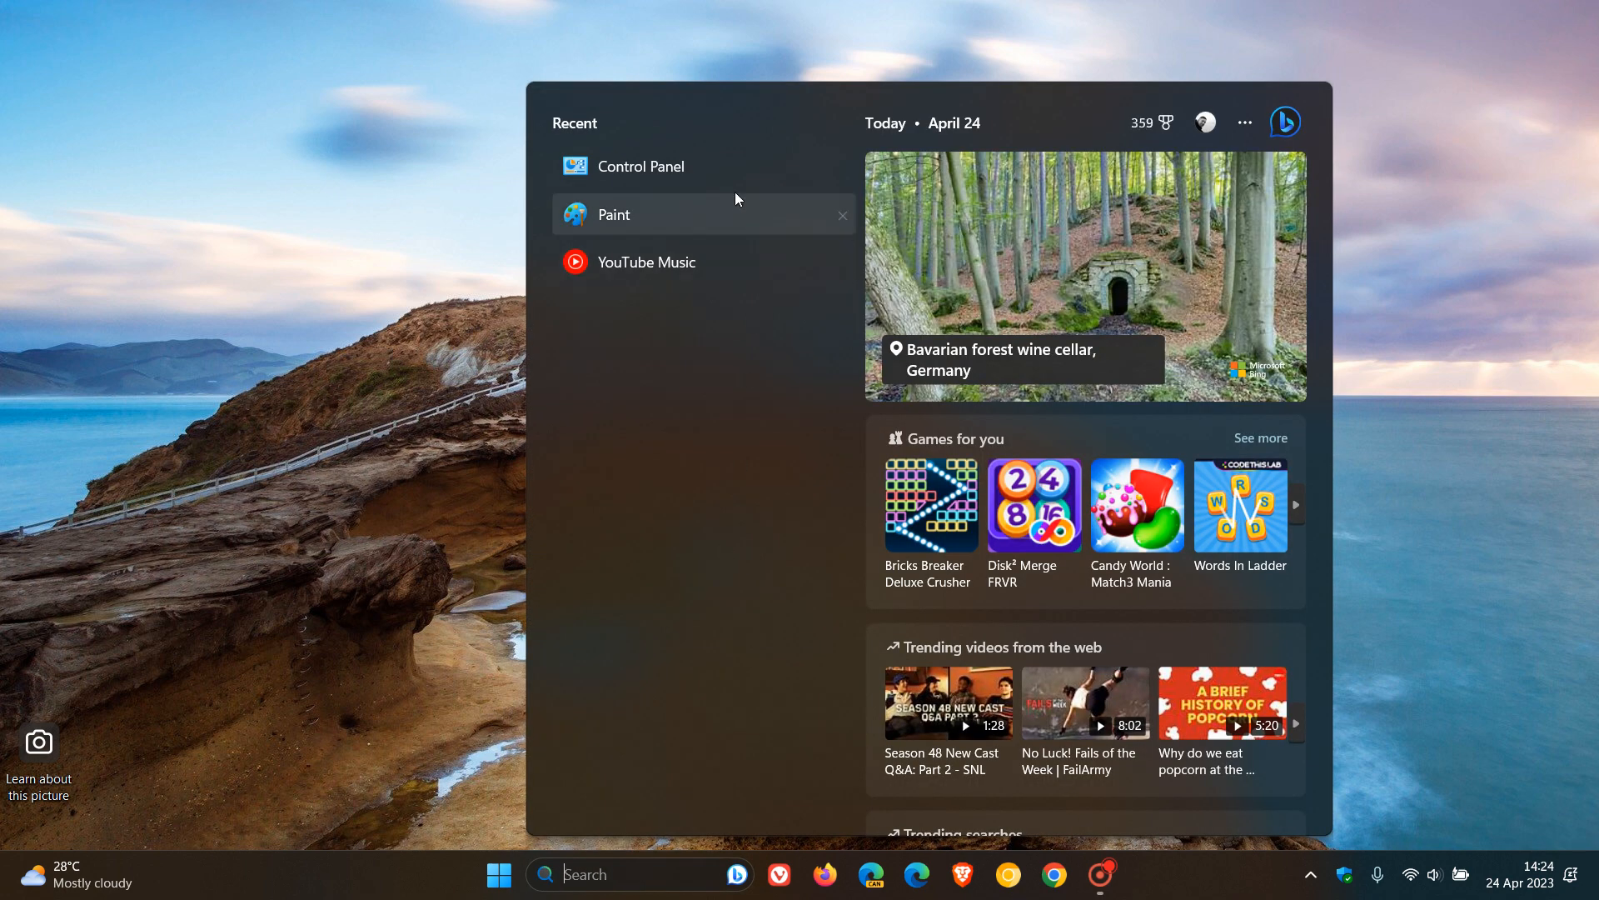
Launch Control Panel from Recent and leave its items shown as Large icons after trying Category view.
{"action": "left_click", "coordinate": [640, 165]}
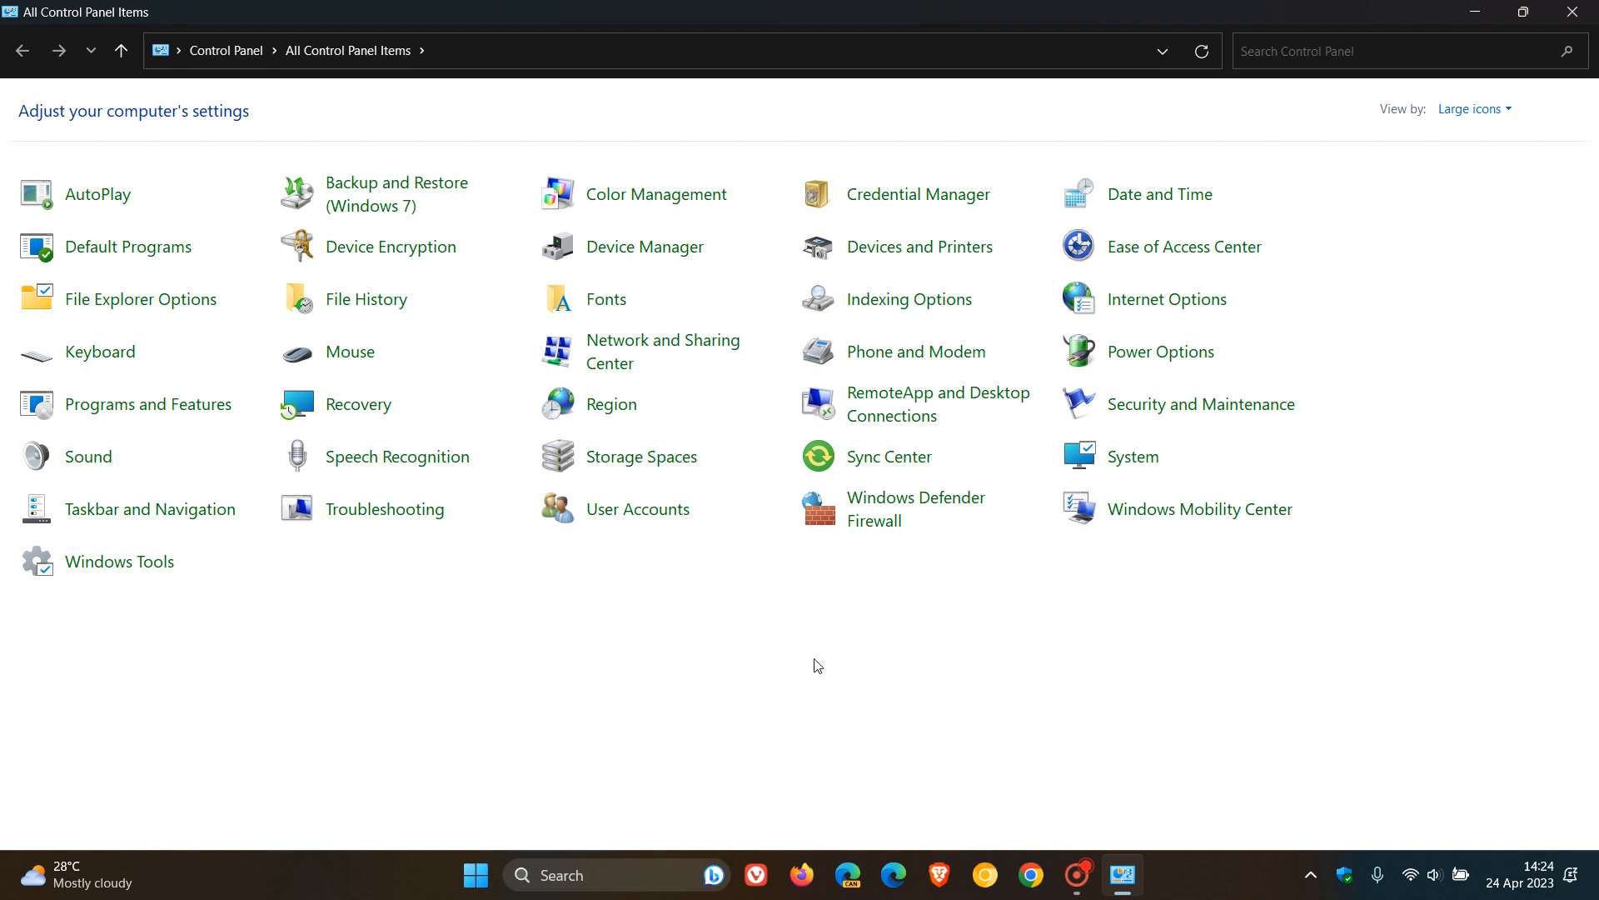
{"action": "left_click", "coordinate": [1472, 108]}
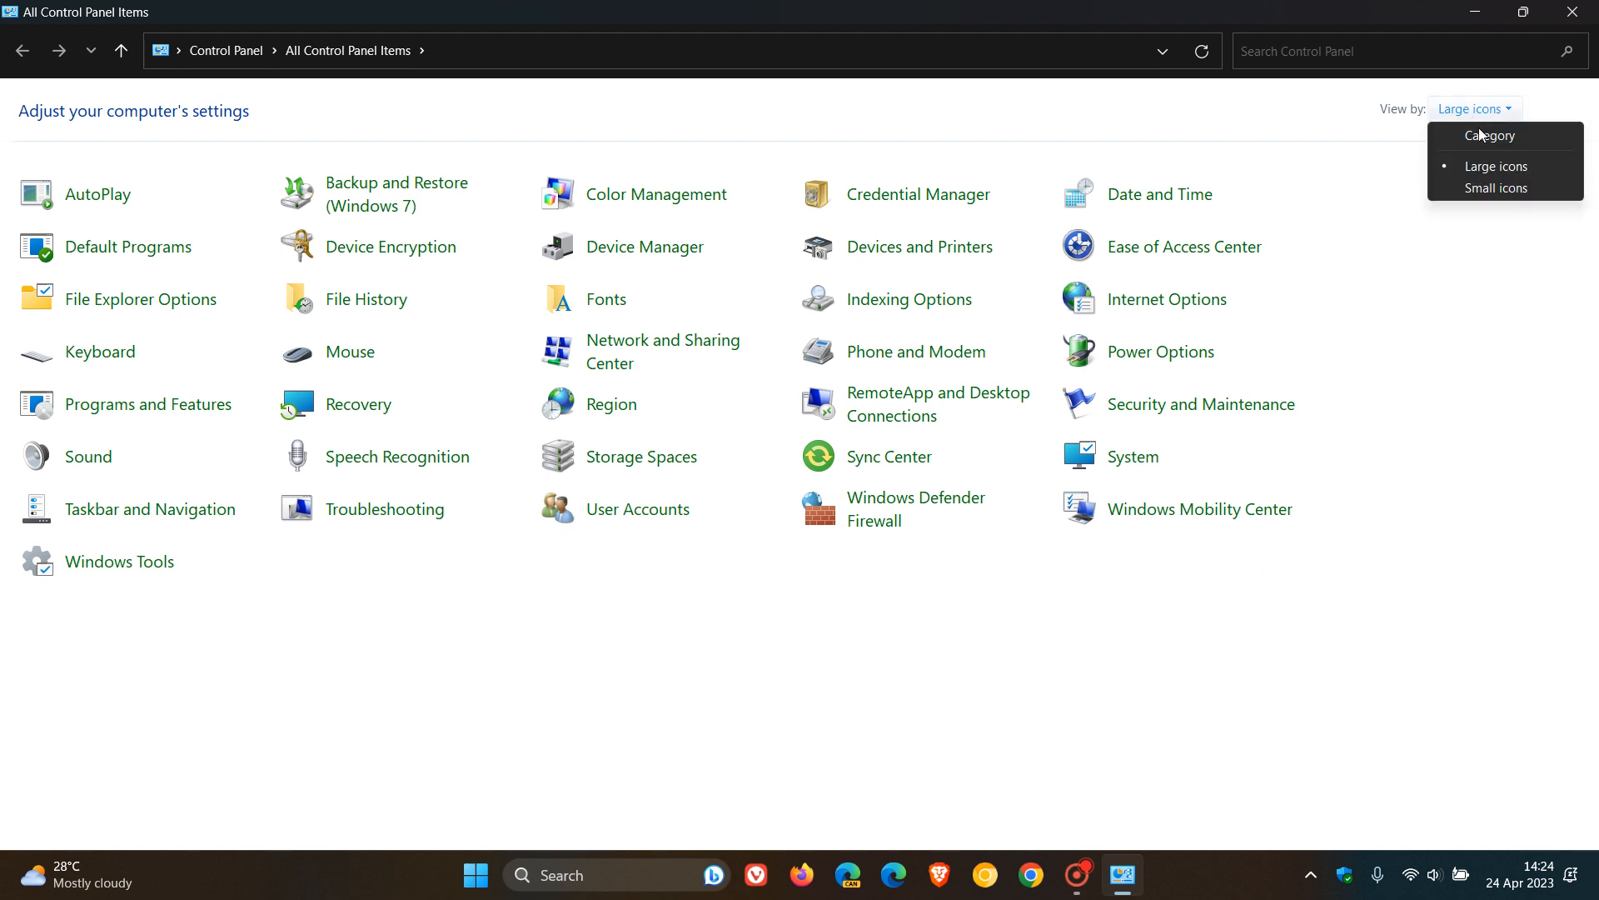
{"action": "left_click", "coordinate": [1488, 136]}
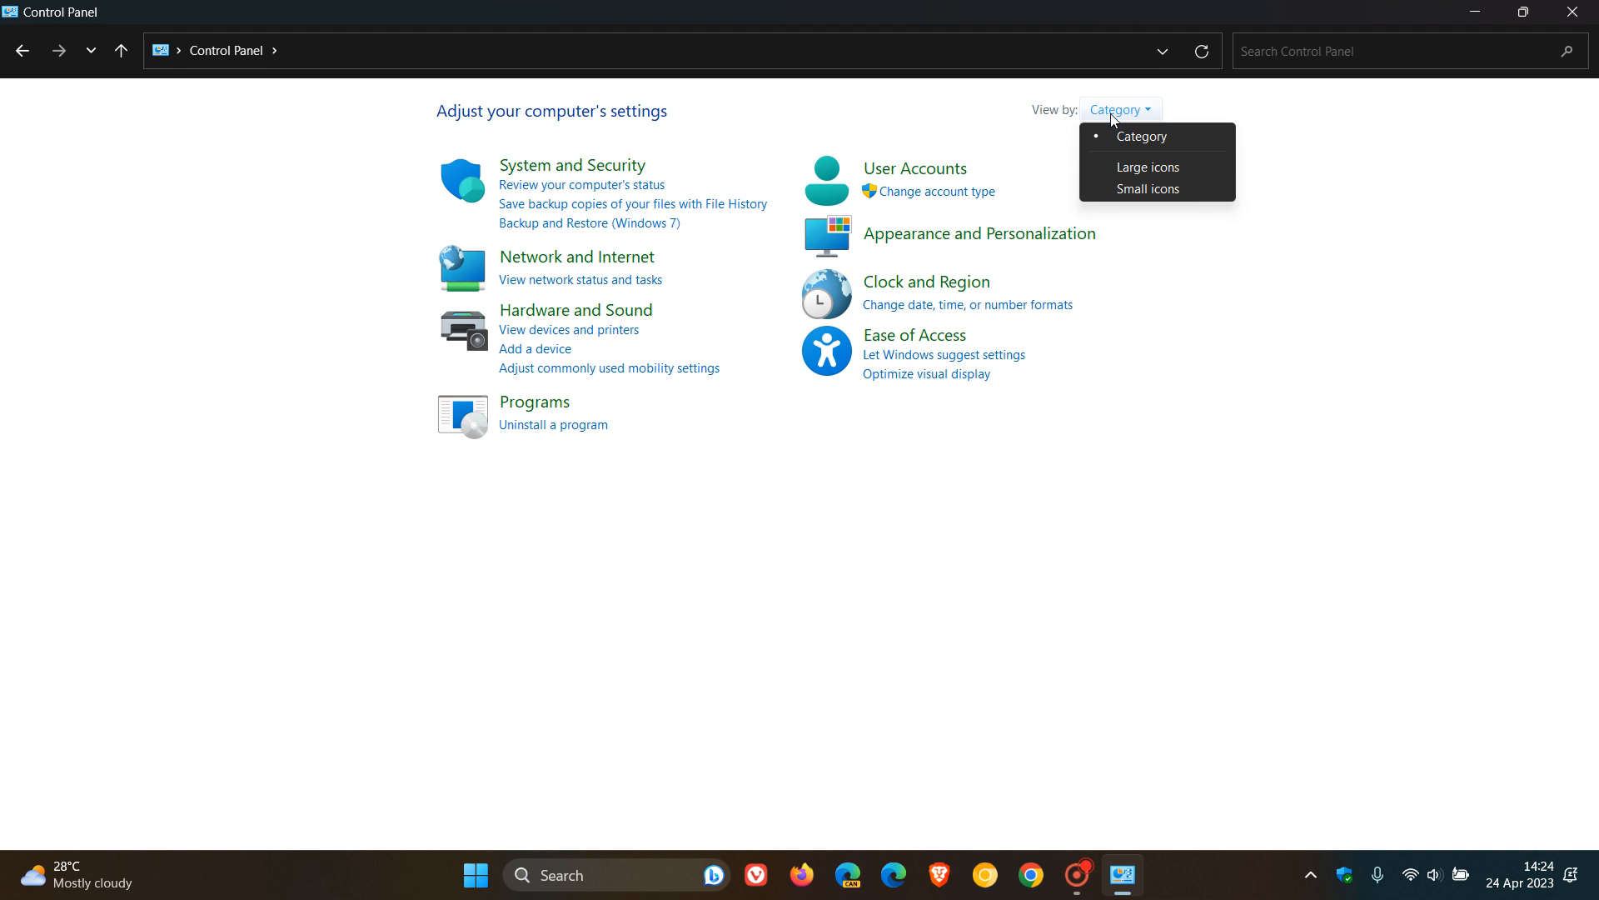
{"action": "left_click", "coordinate": [1146, 167]}
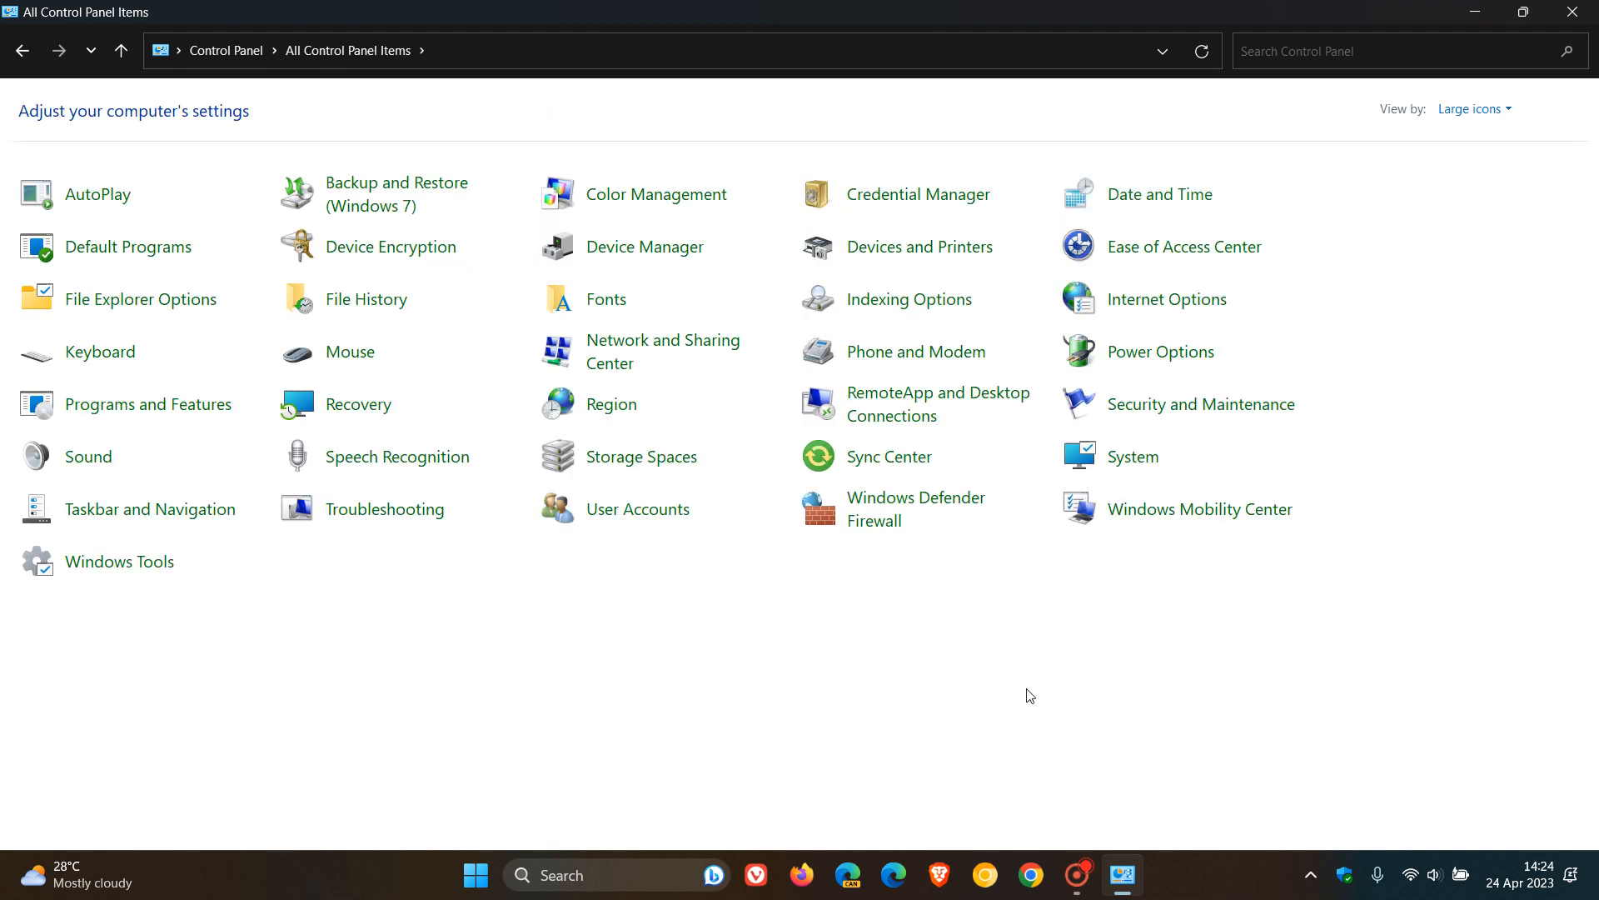
{"action": "mouse_move", "coordinate": [644, 340]}
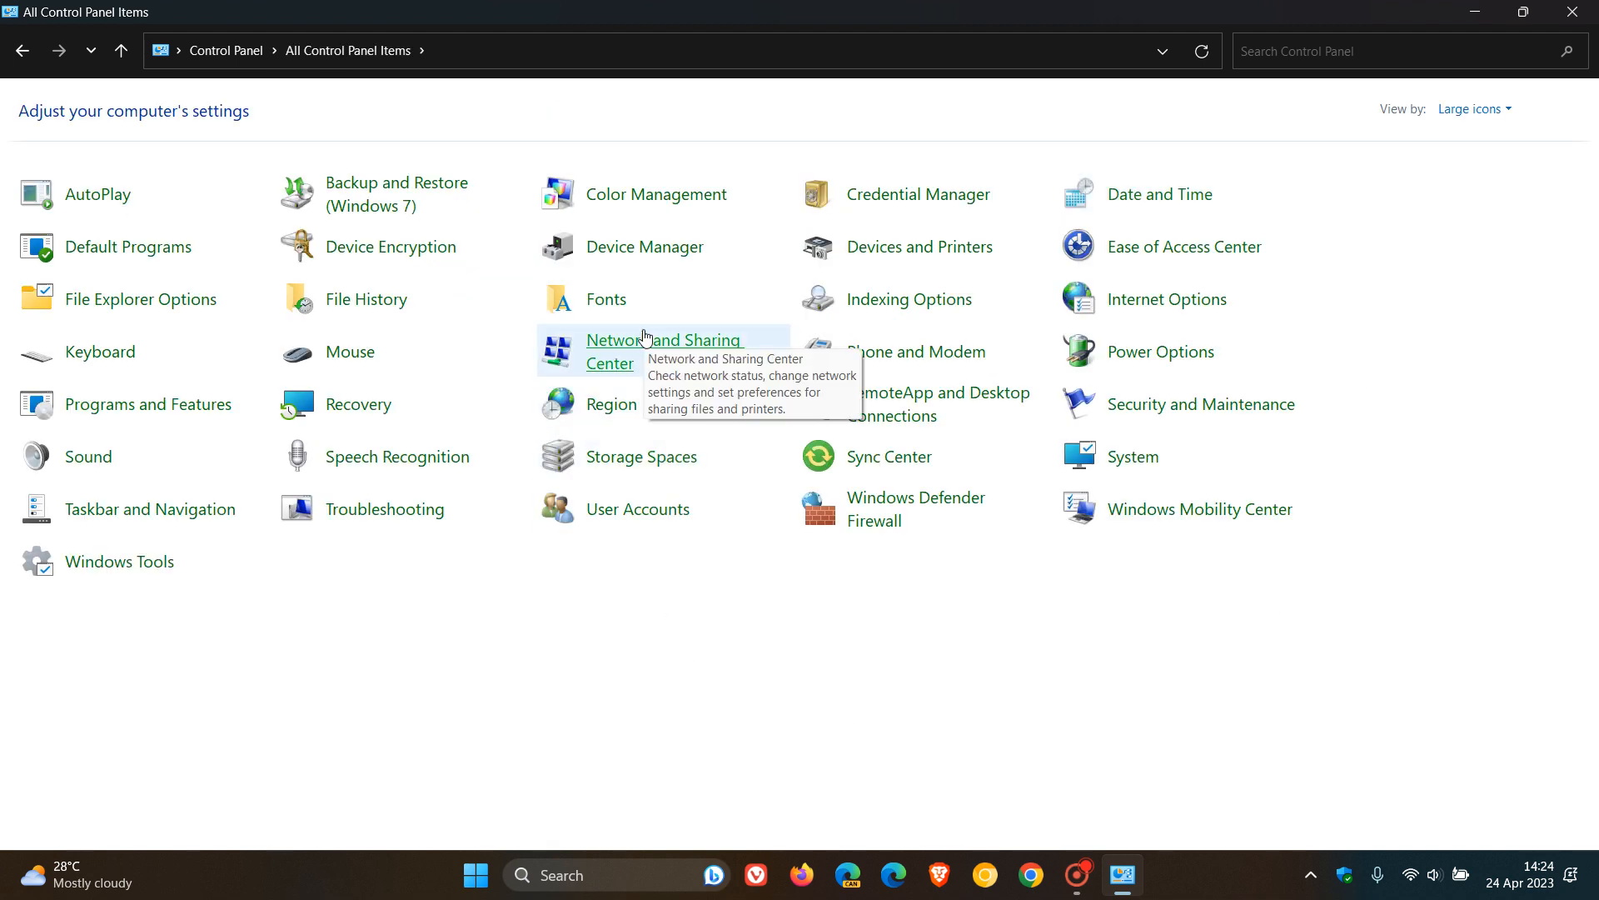
From Network and Sharing Center, show the VonWeyer Wi-Fi Status with its 72.2 Mbps speed.
{"action": "left_click", "coordinate": [664, 350]}
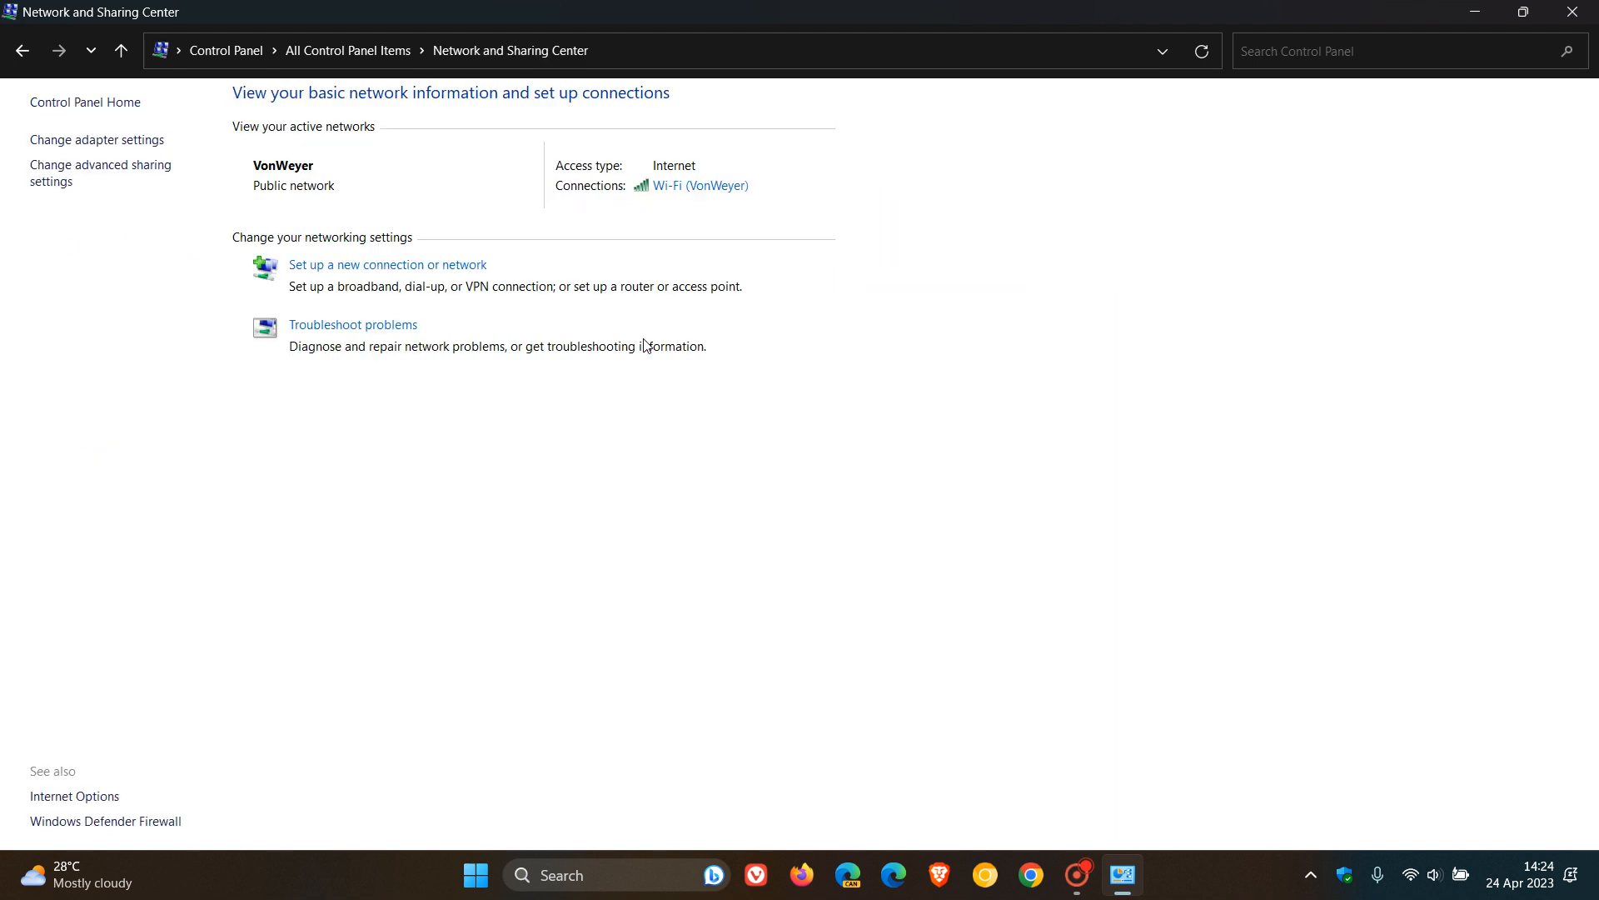
{"action": "mouse_move", "coordinate": [702, 187]}
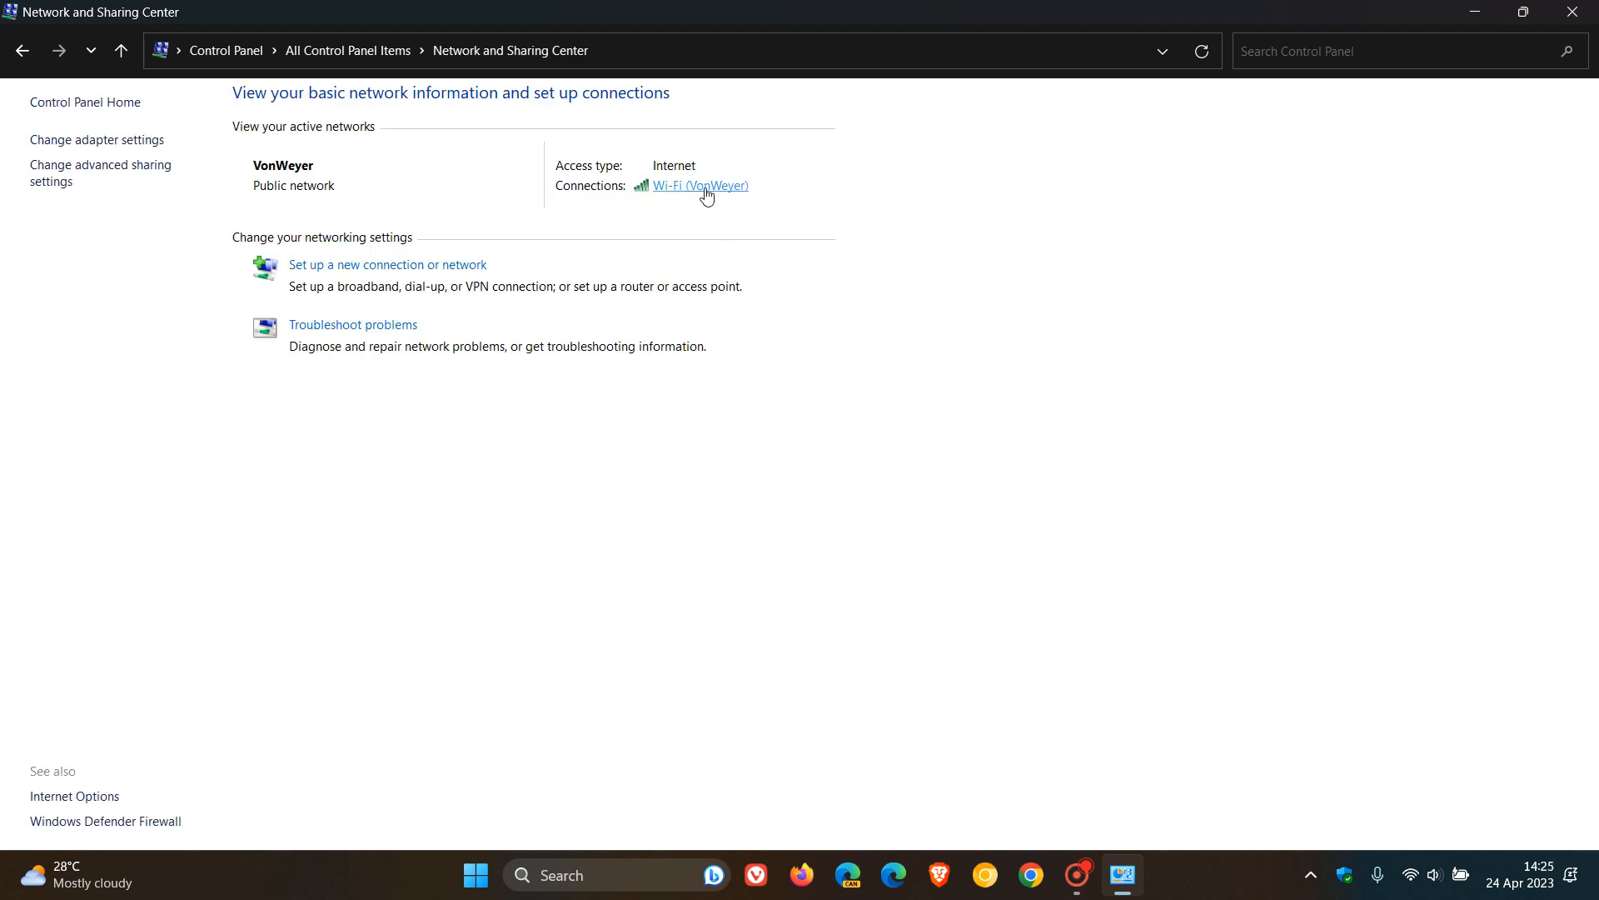
{"action": "left_click", "coordinate": [700, 186]}
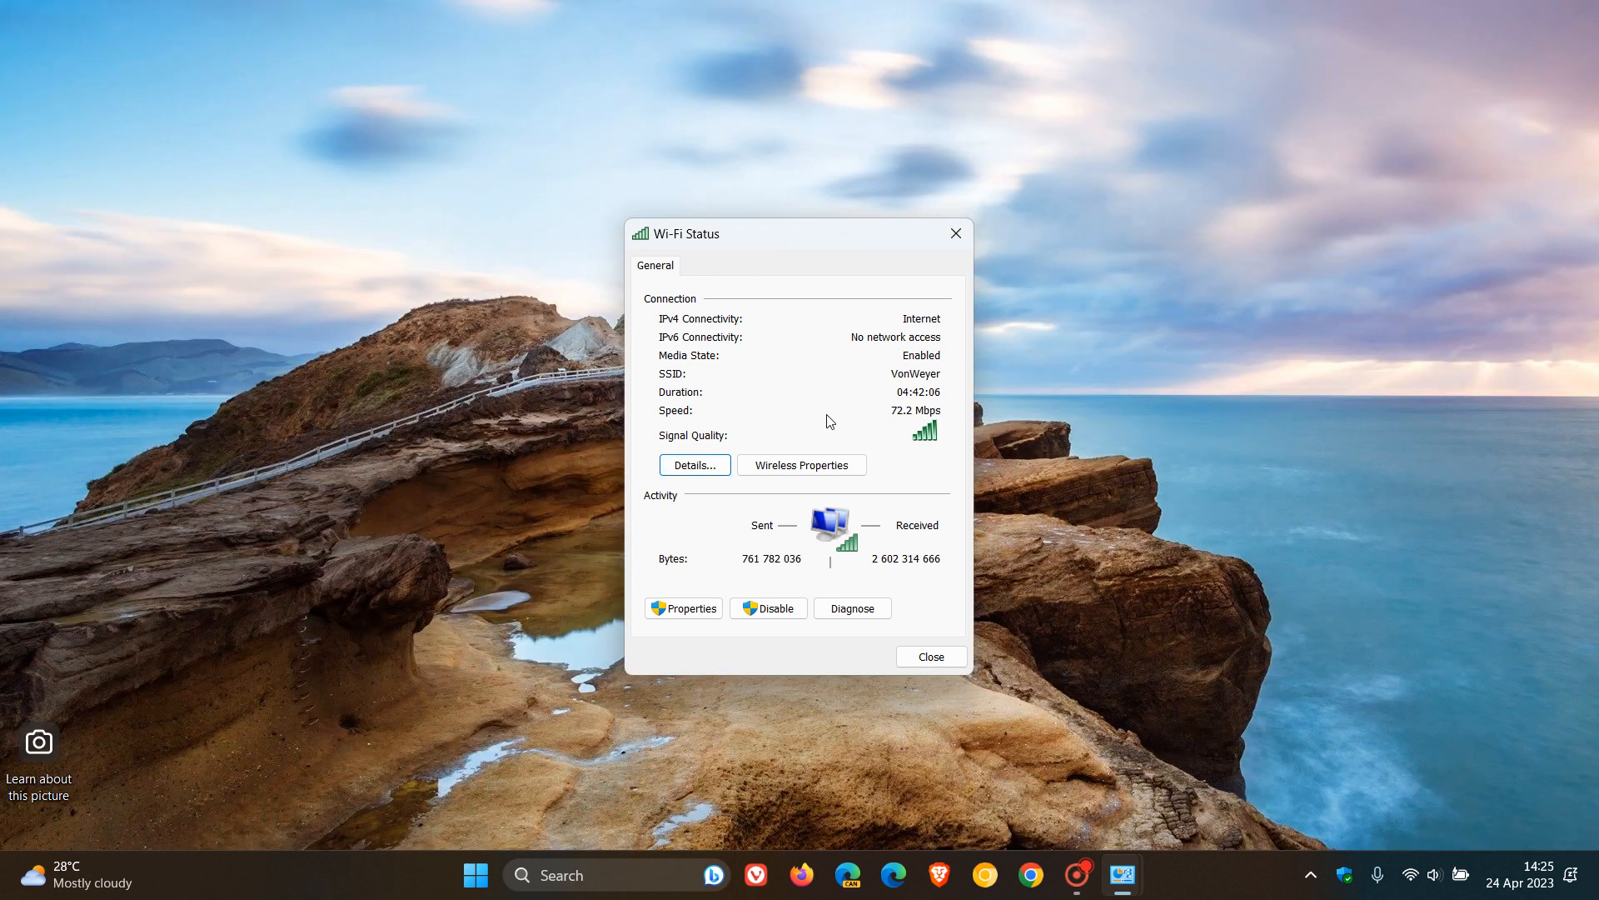
{"action": "mouse_move", "coordinate": [801, 465]}
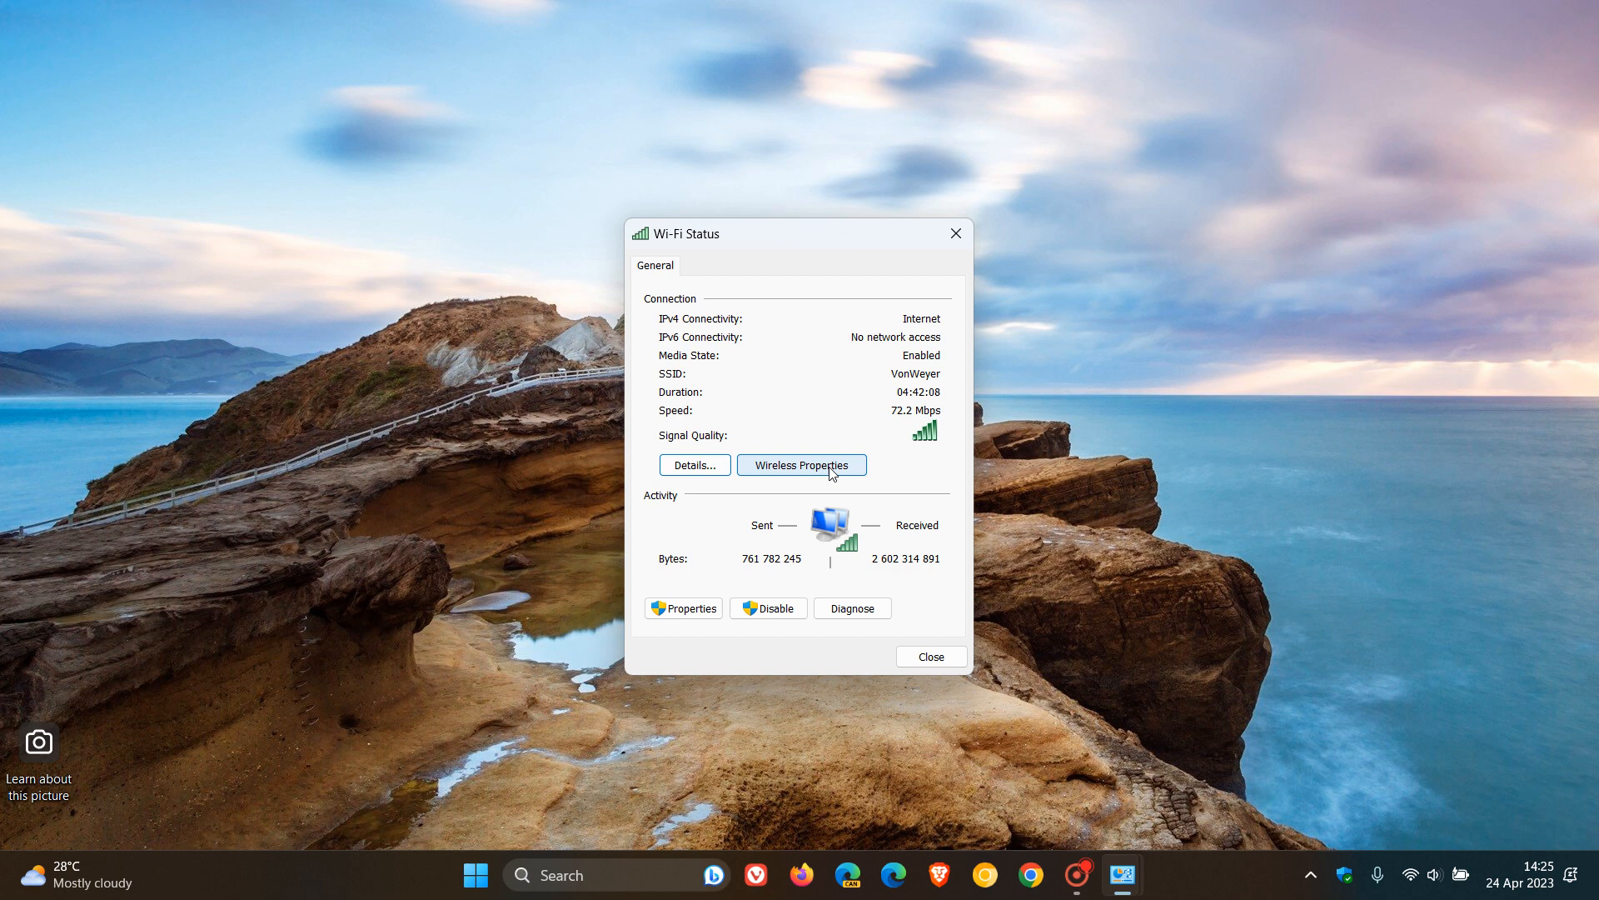
Show VonWeyer's Wireless Network Properties via the Wireless Properties button.
{"action": "left_click", "coordinate": [800, 464]}
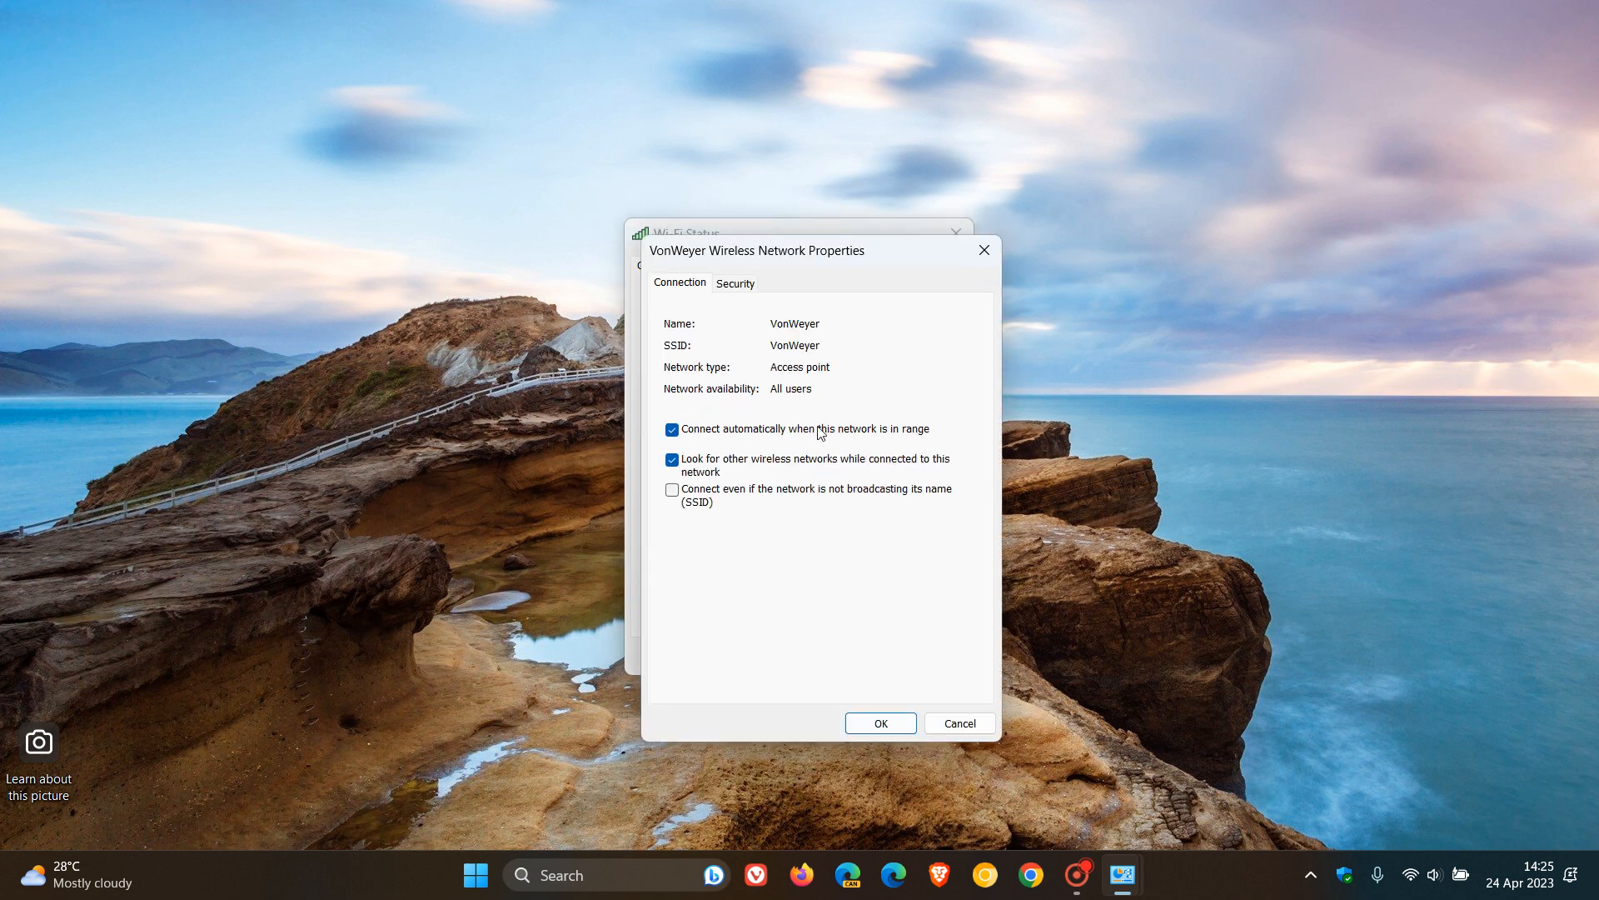
{"action": "mouse_move", "coordinate": [845, 303]}
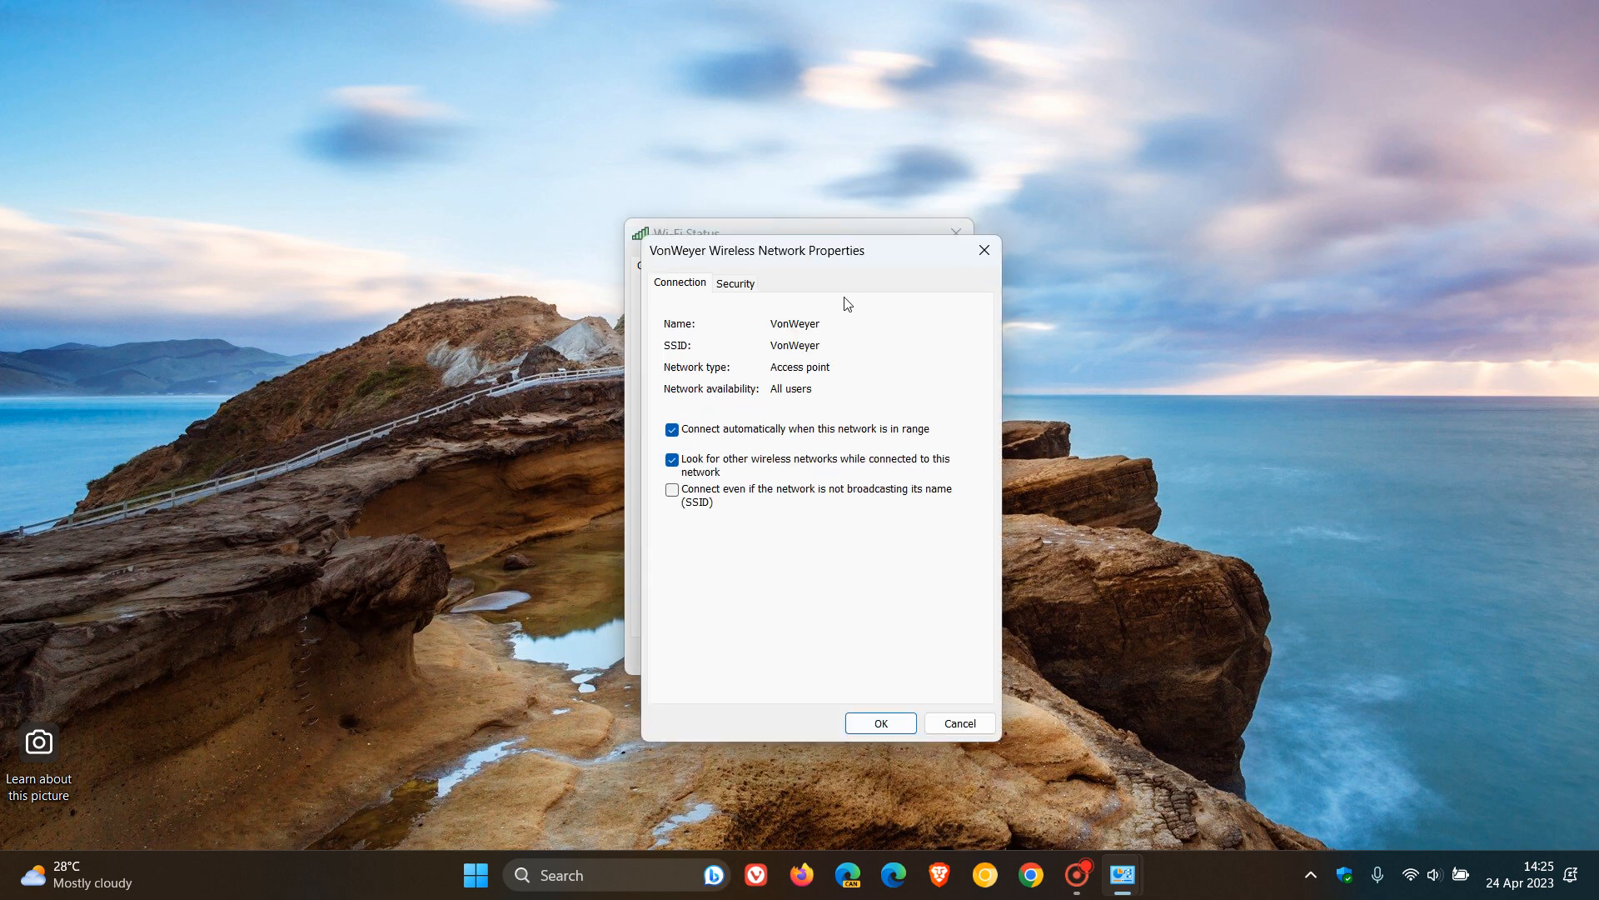
{"action": "mouse_move", "coordinate": [853, 335]}
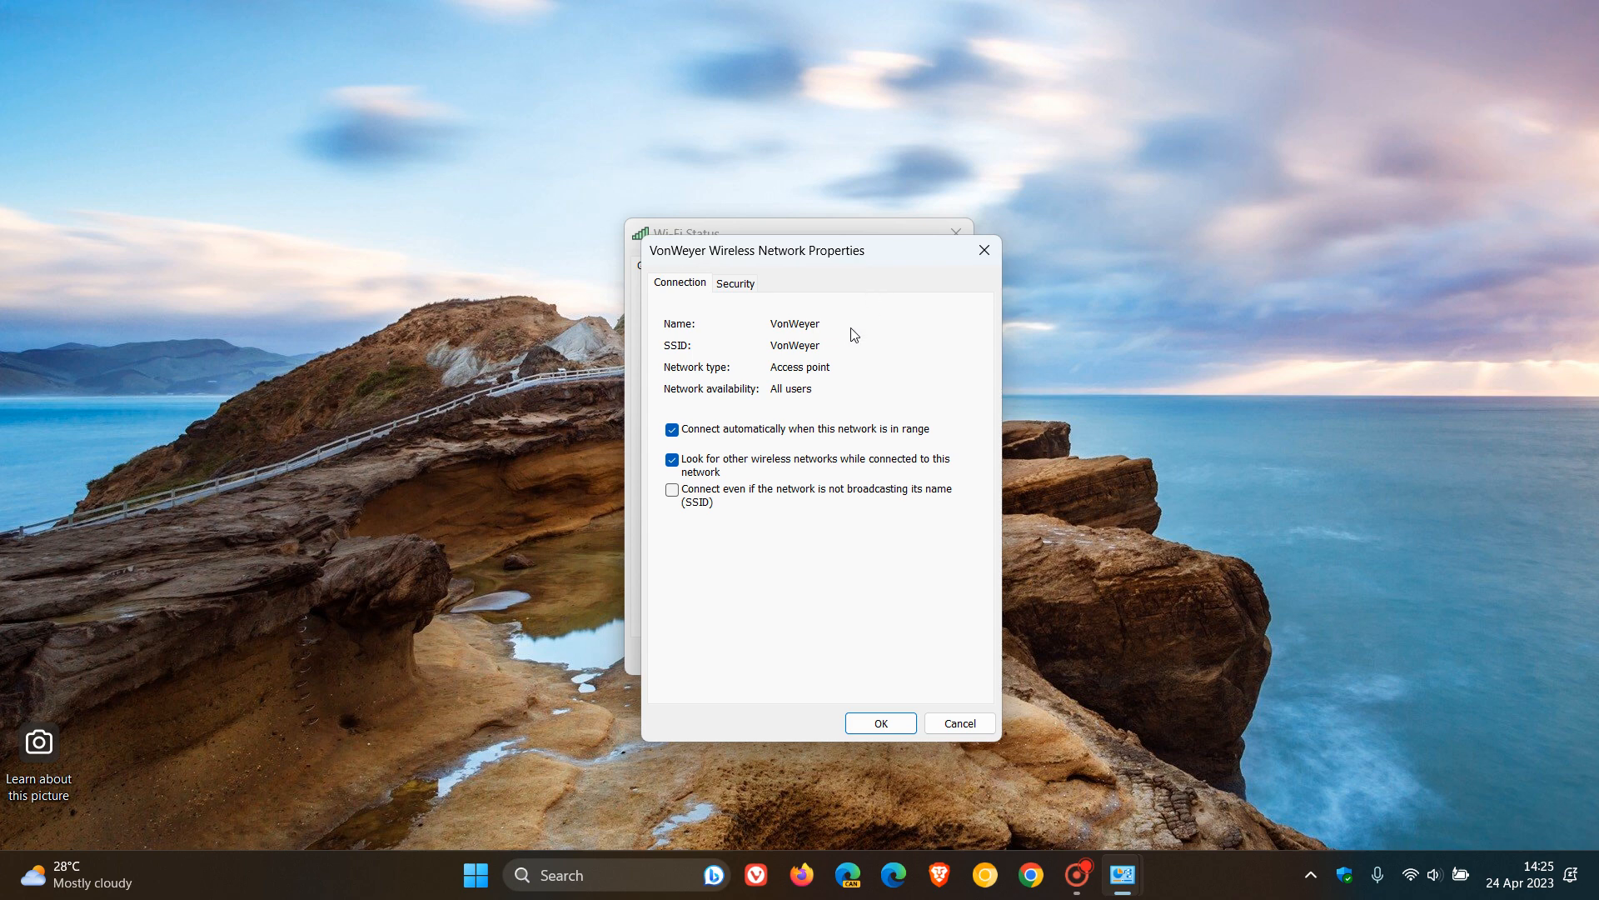
{"action": "mouse_move", "coordinate": [769, 472]}
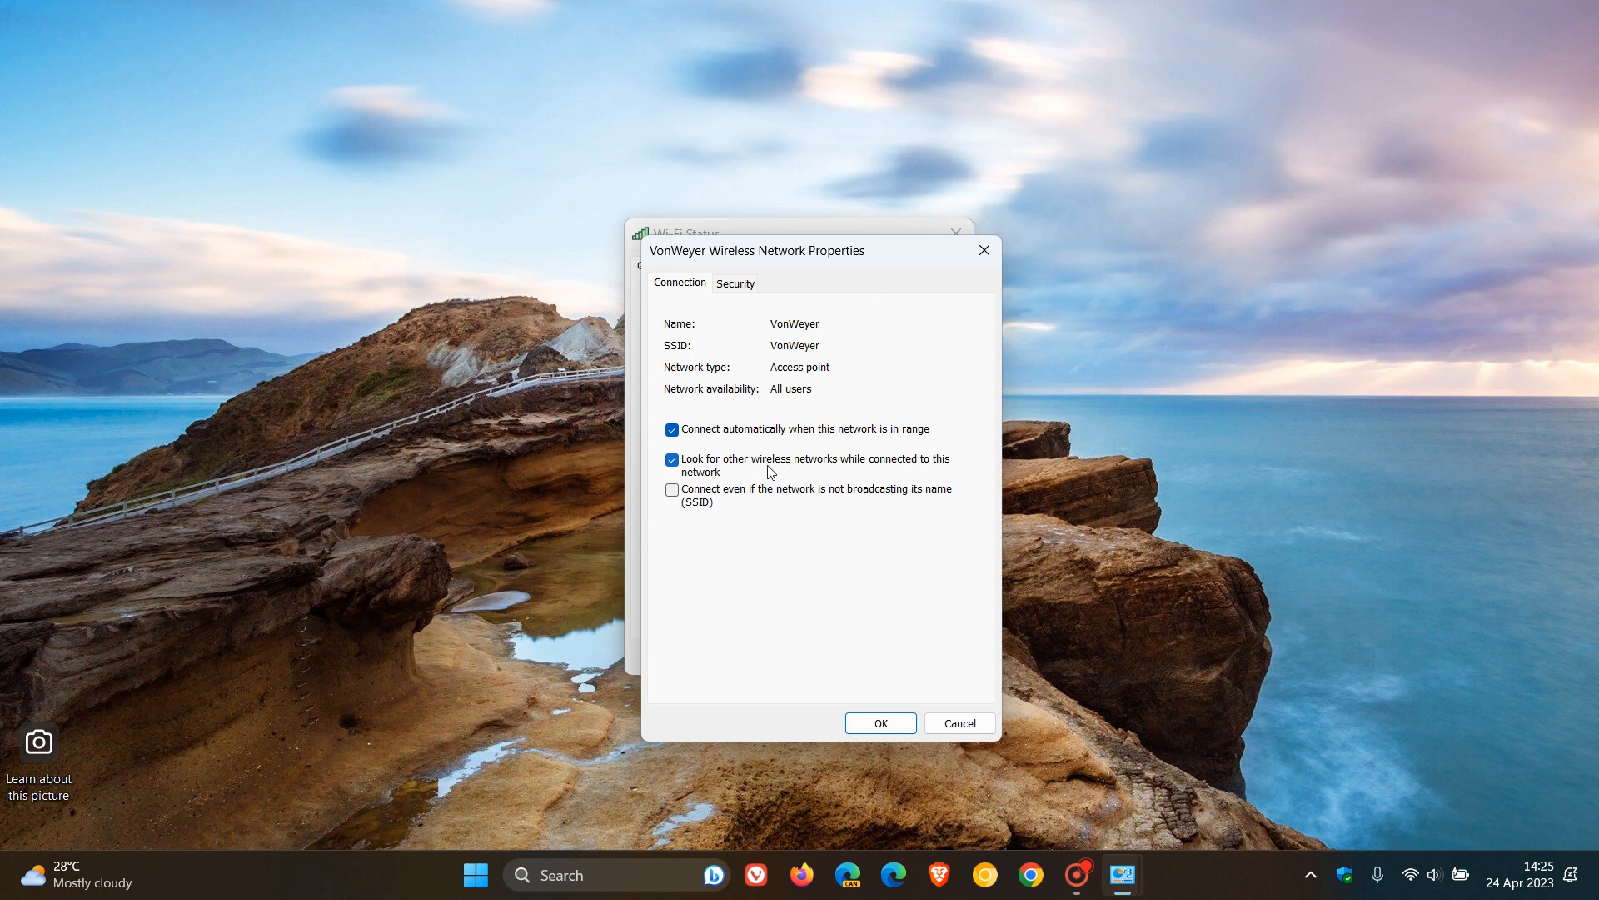
{"action": "mouse_move", "coordinate": [807, 476]}
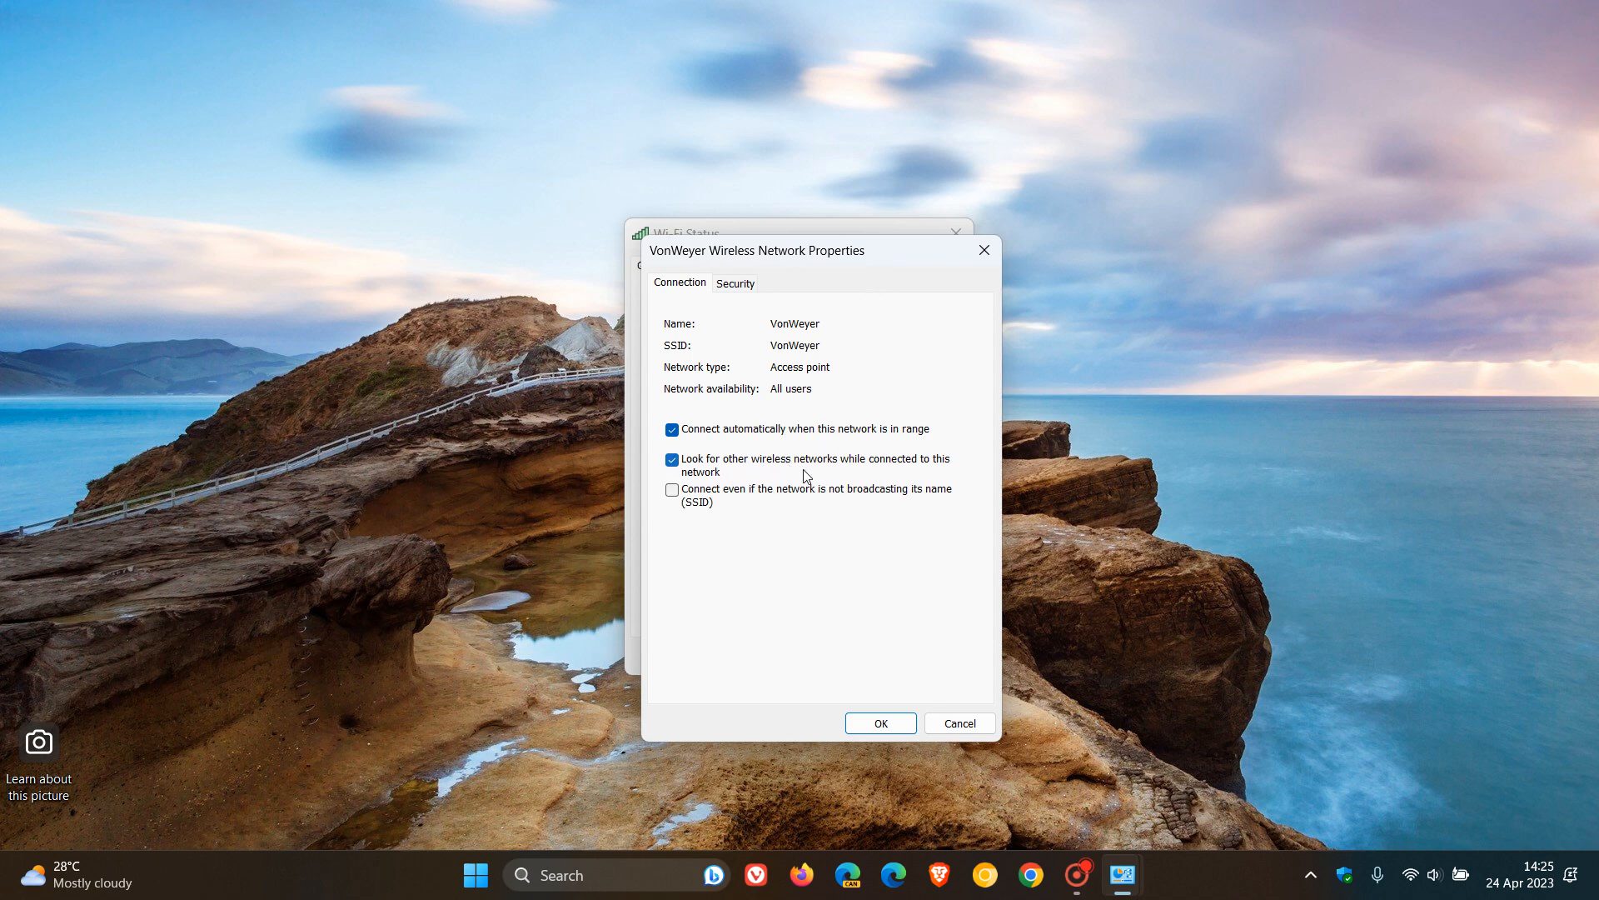
{"action": "mouse_move", "coordinate": [968, 470]}
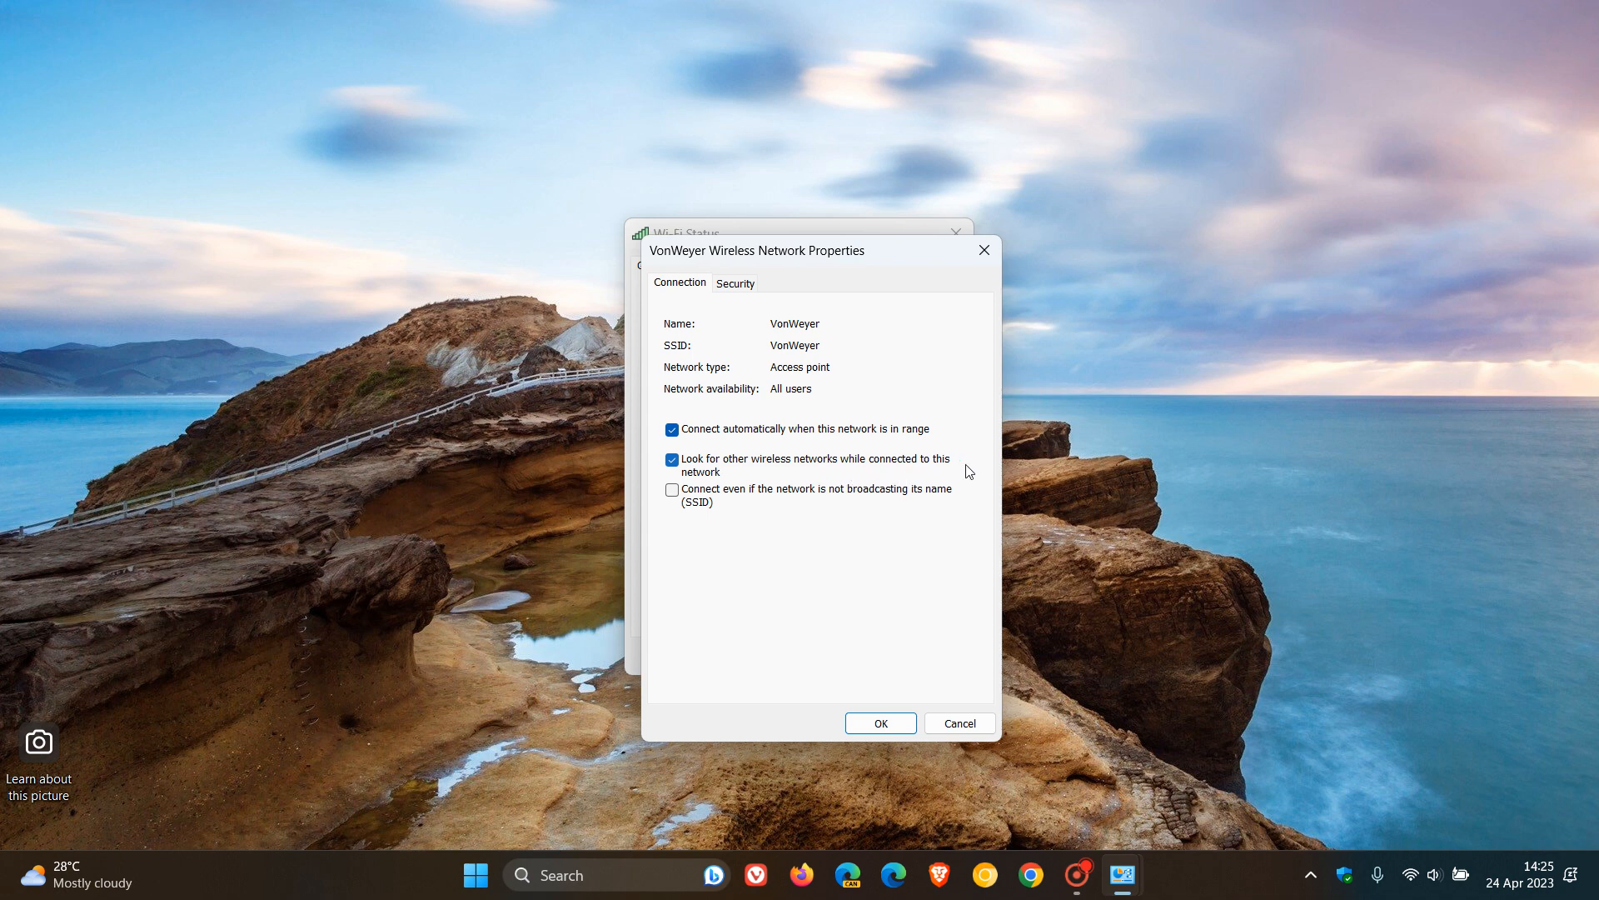
{"action": "mouse_move", "coordinate": [814, 468]}
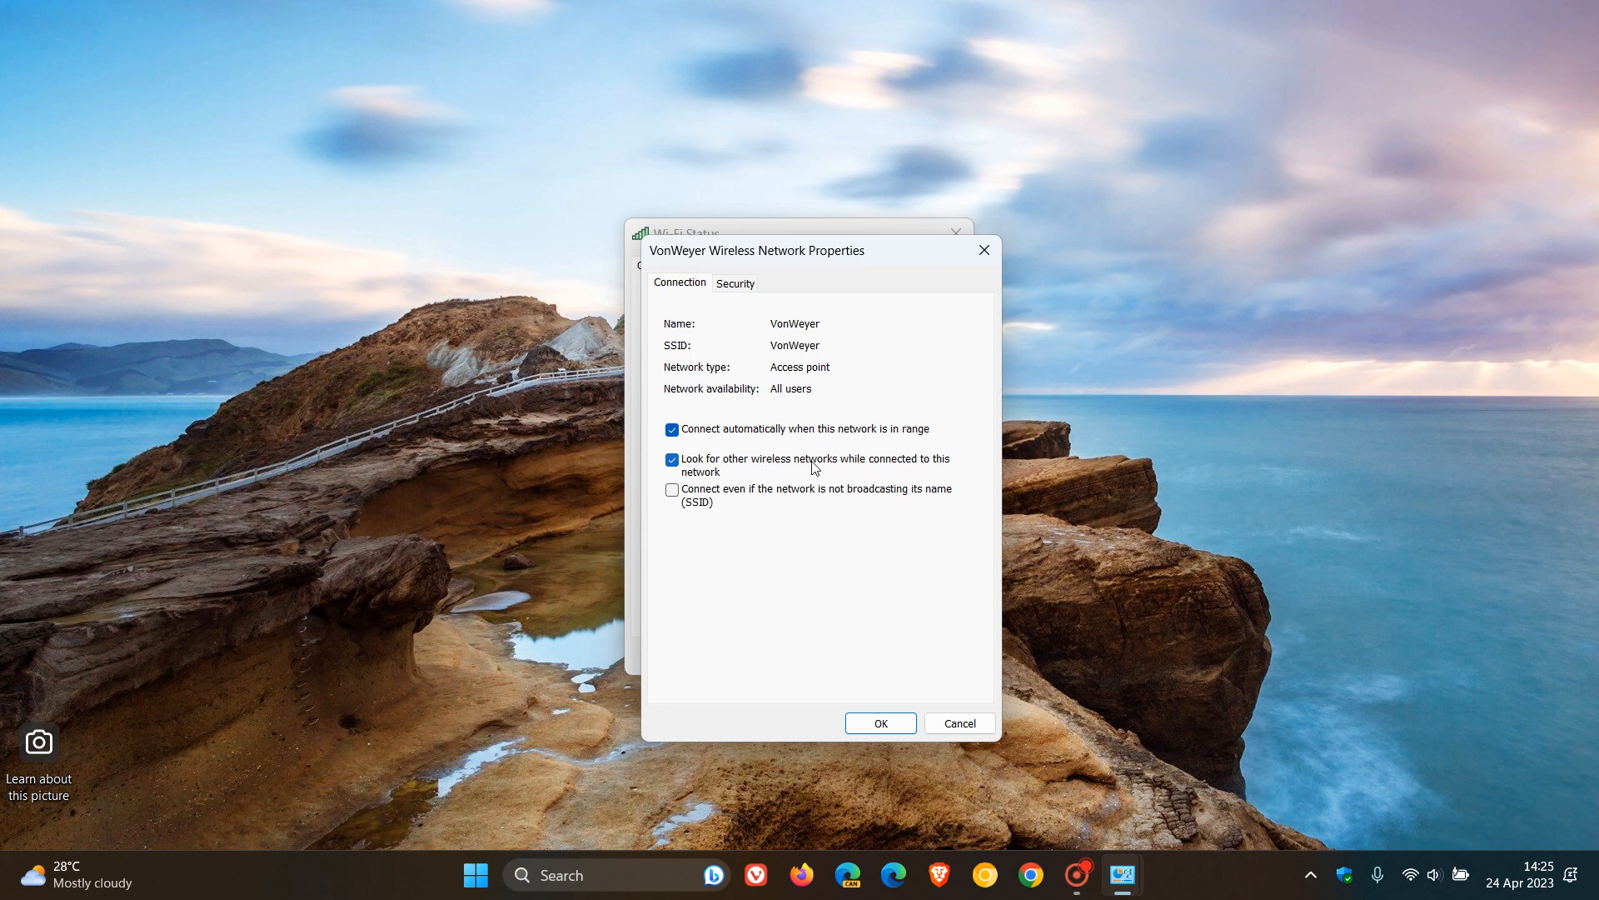
{"action": "mouse_move", "coordinate": [809, 467]}
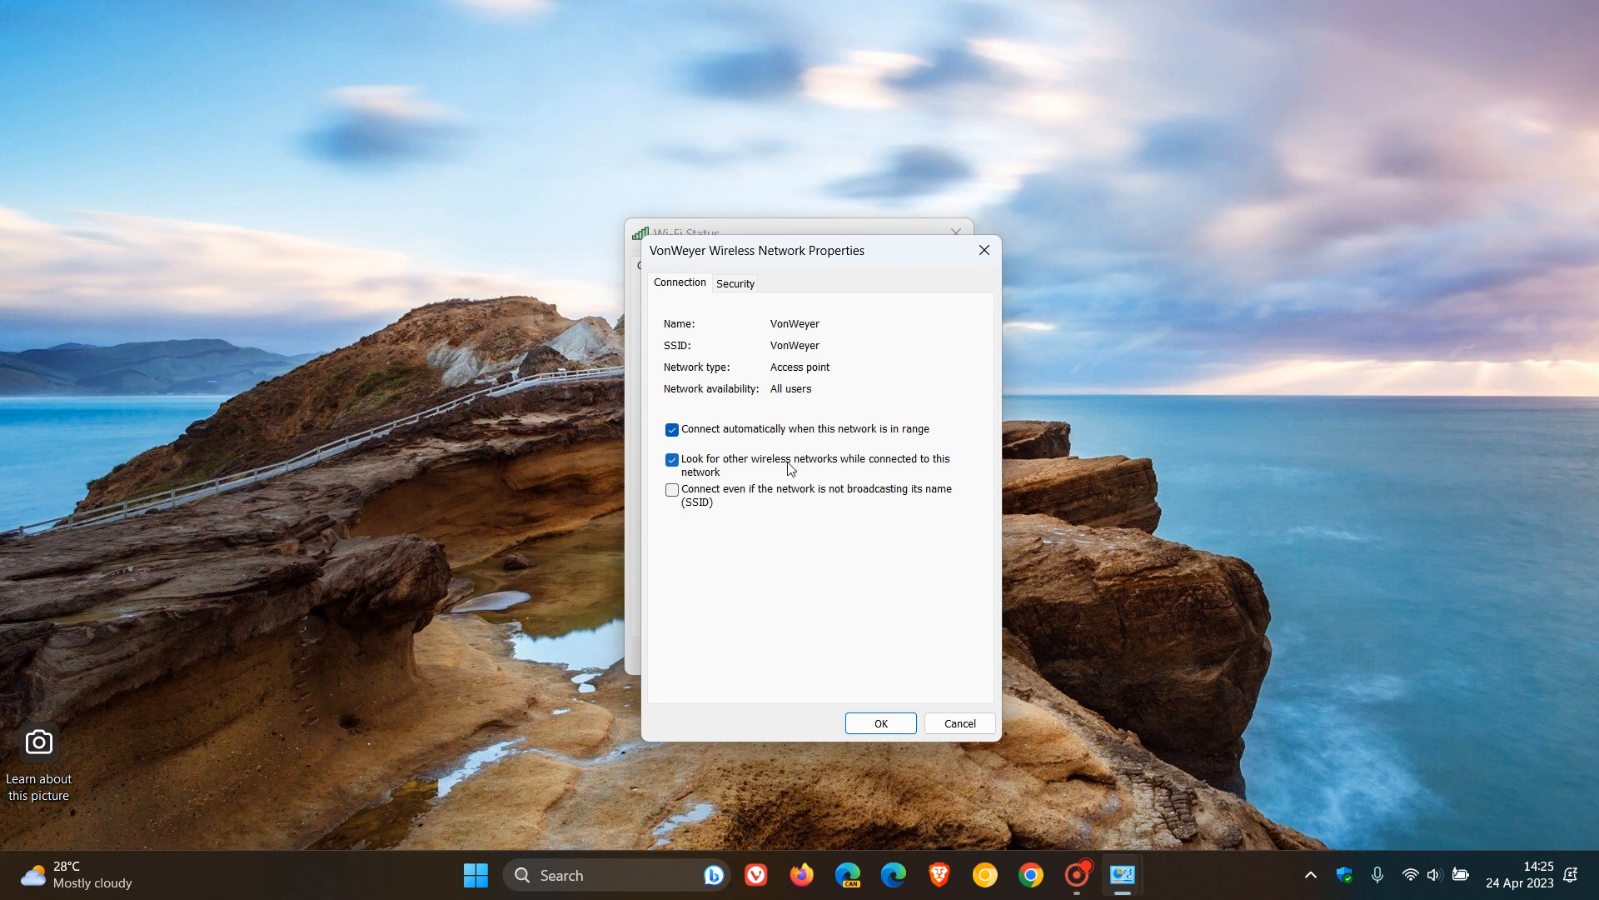
{"action": "mouse_move", "coordinate": [680, 462]}
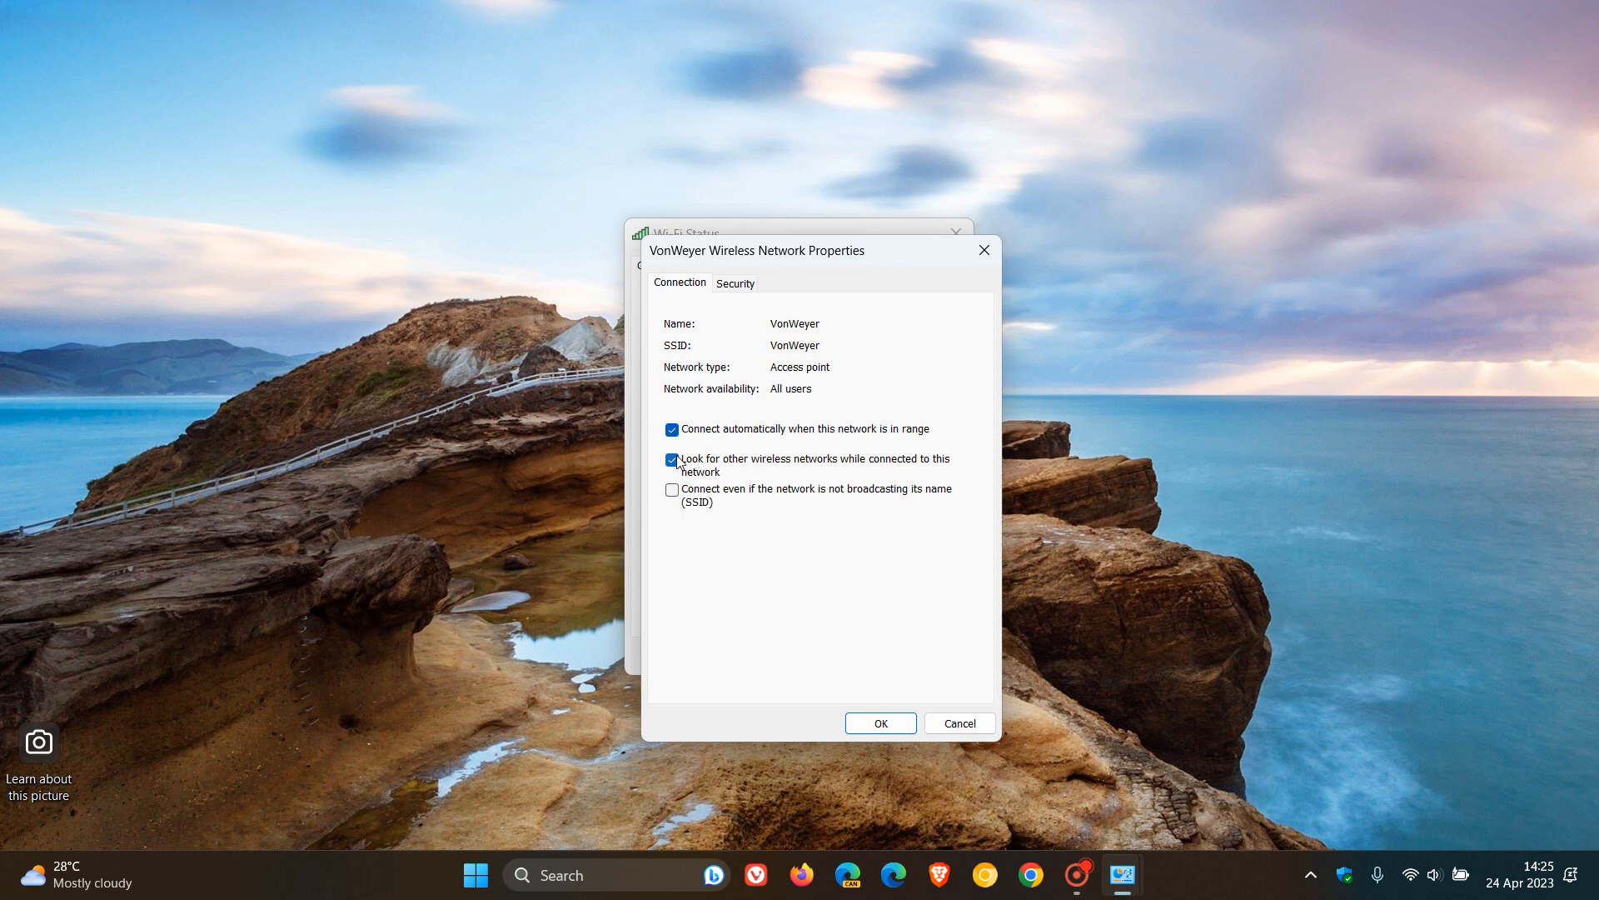
Turn off 'Look for other wireless networks while connected' for VonWeyer and confirm with OK.
{"action": "left_click", "coordinate": [672, 460]}
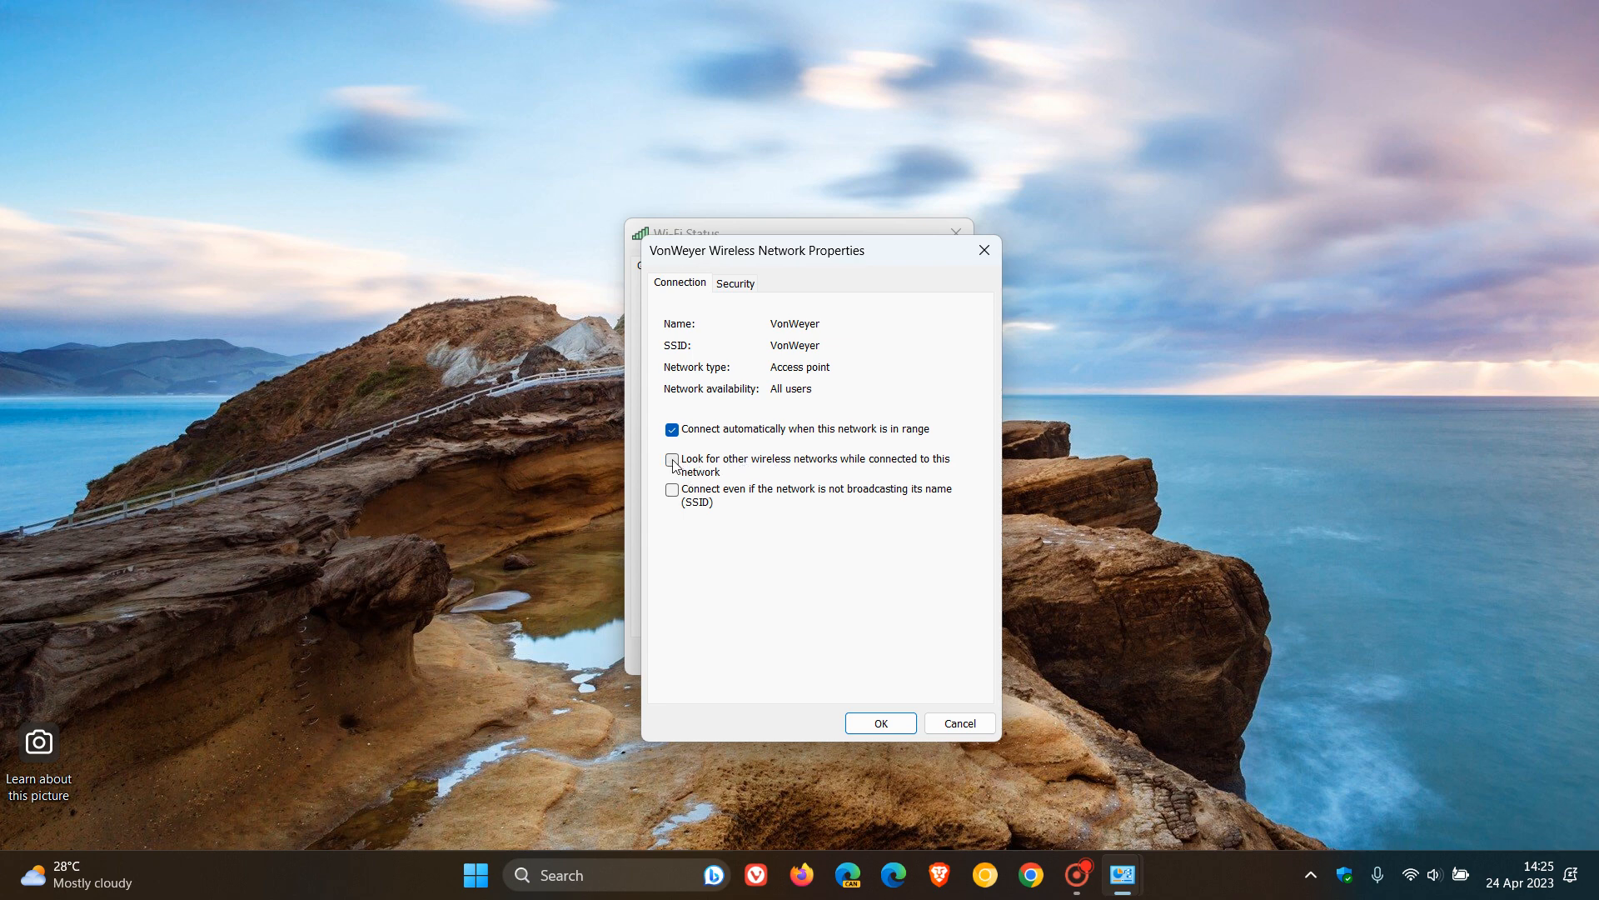
{"action": "mouse_move", "coordinate": [791, 551]}
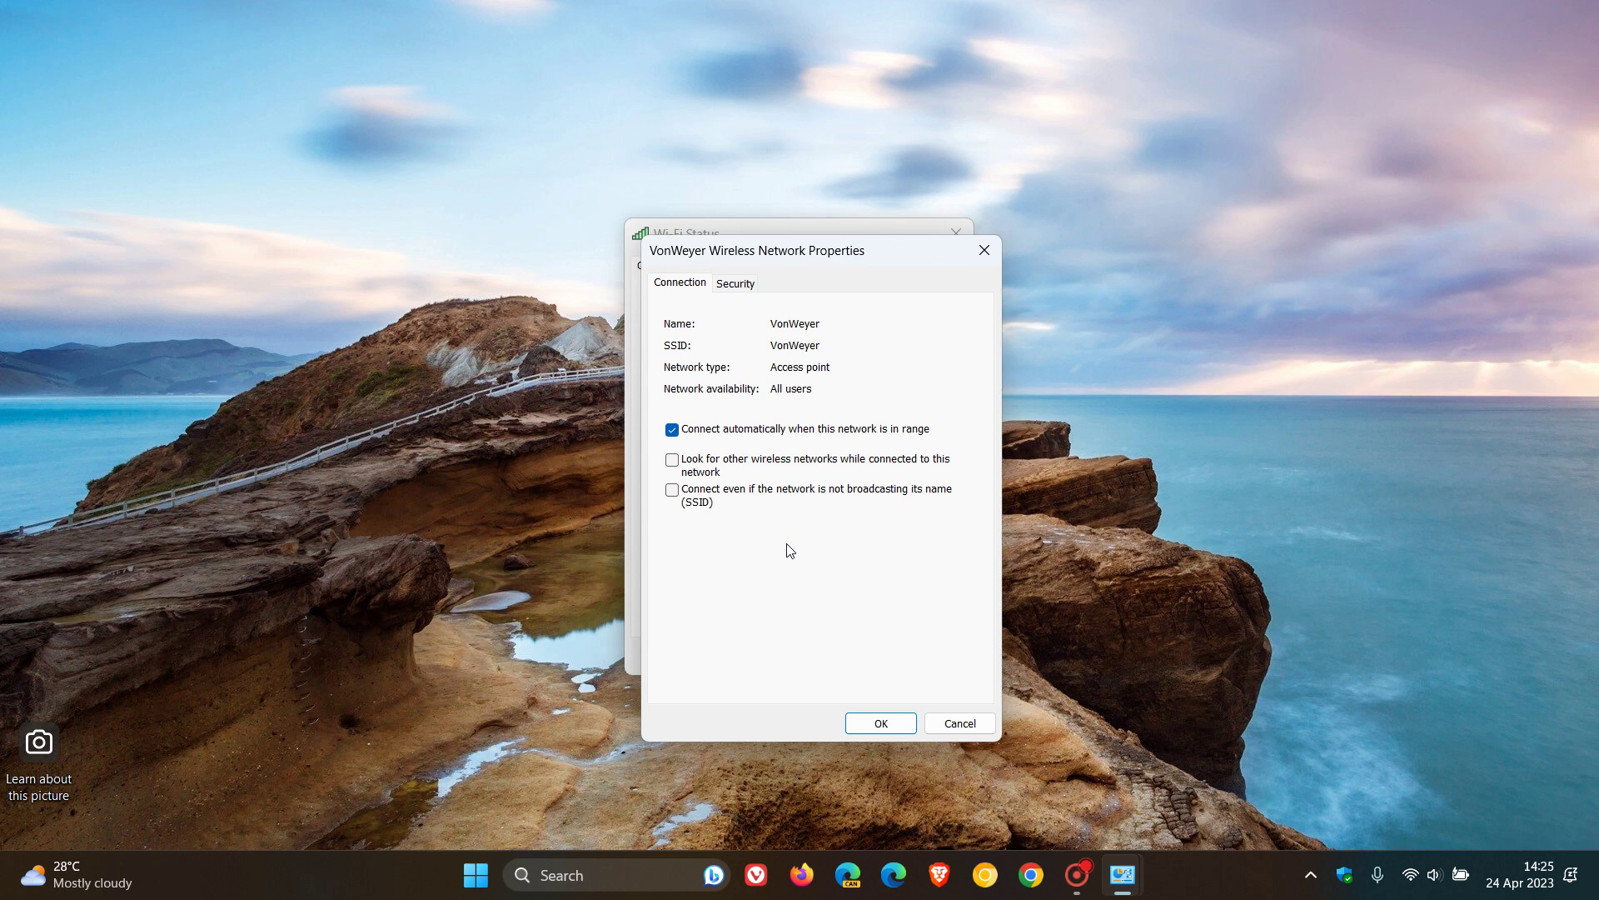
{"action": "left_click", "coordinate": [957, 723]}
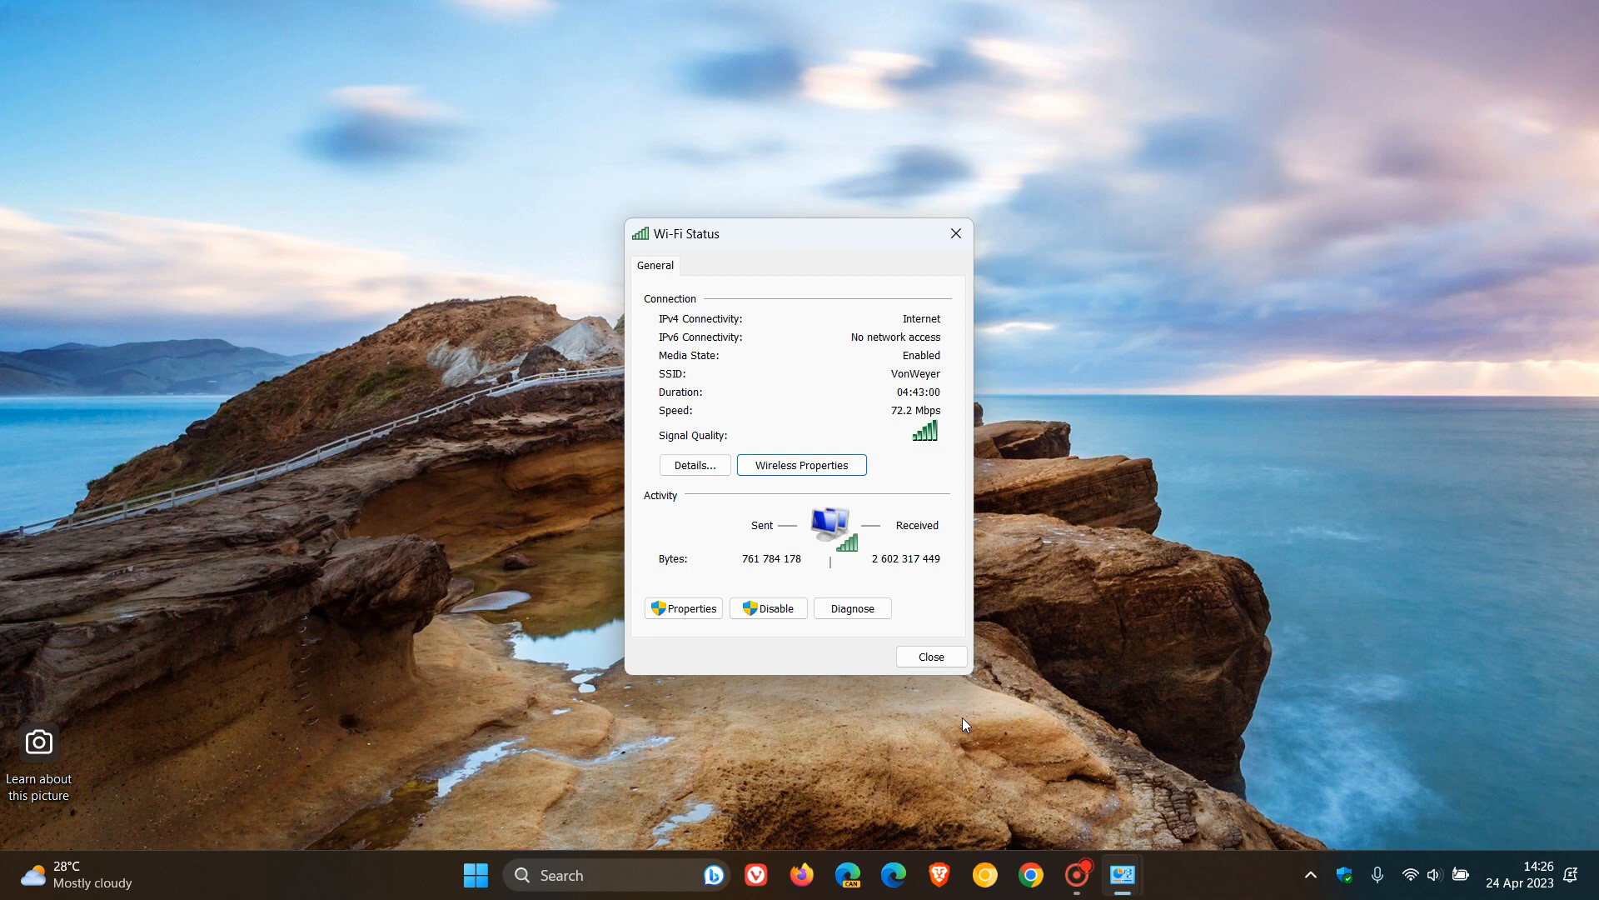
{"action": "mouse_move", "coordinate": [930, 656]}
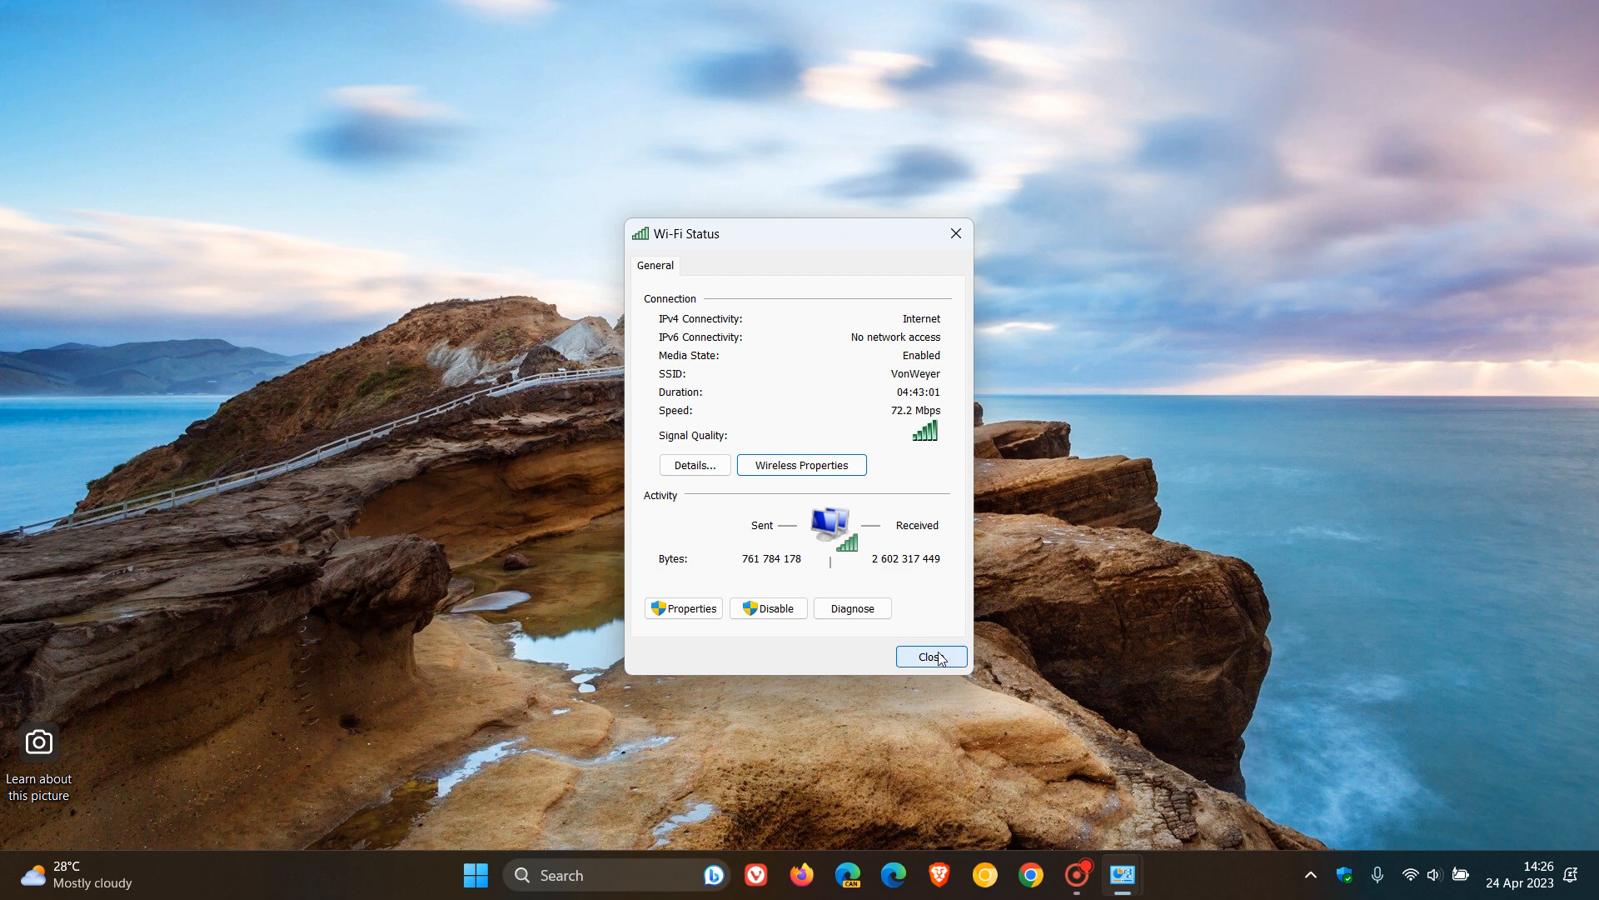
Dismiss the Wi-Fi Status window, leaving the Windows 11 desktop showing.
{"action": "left_click", "coordinate": [928, 656]}
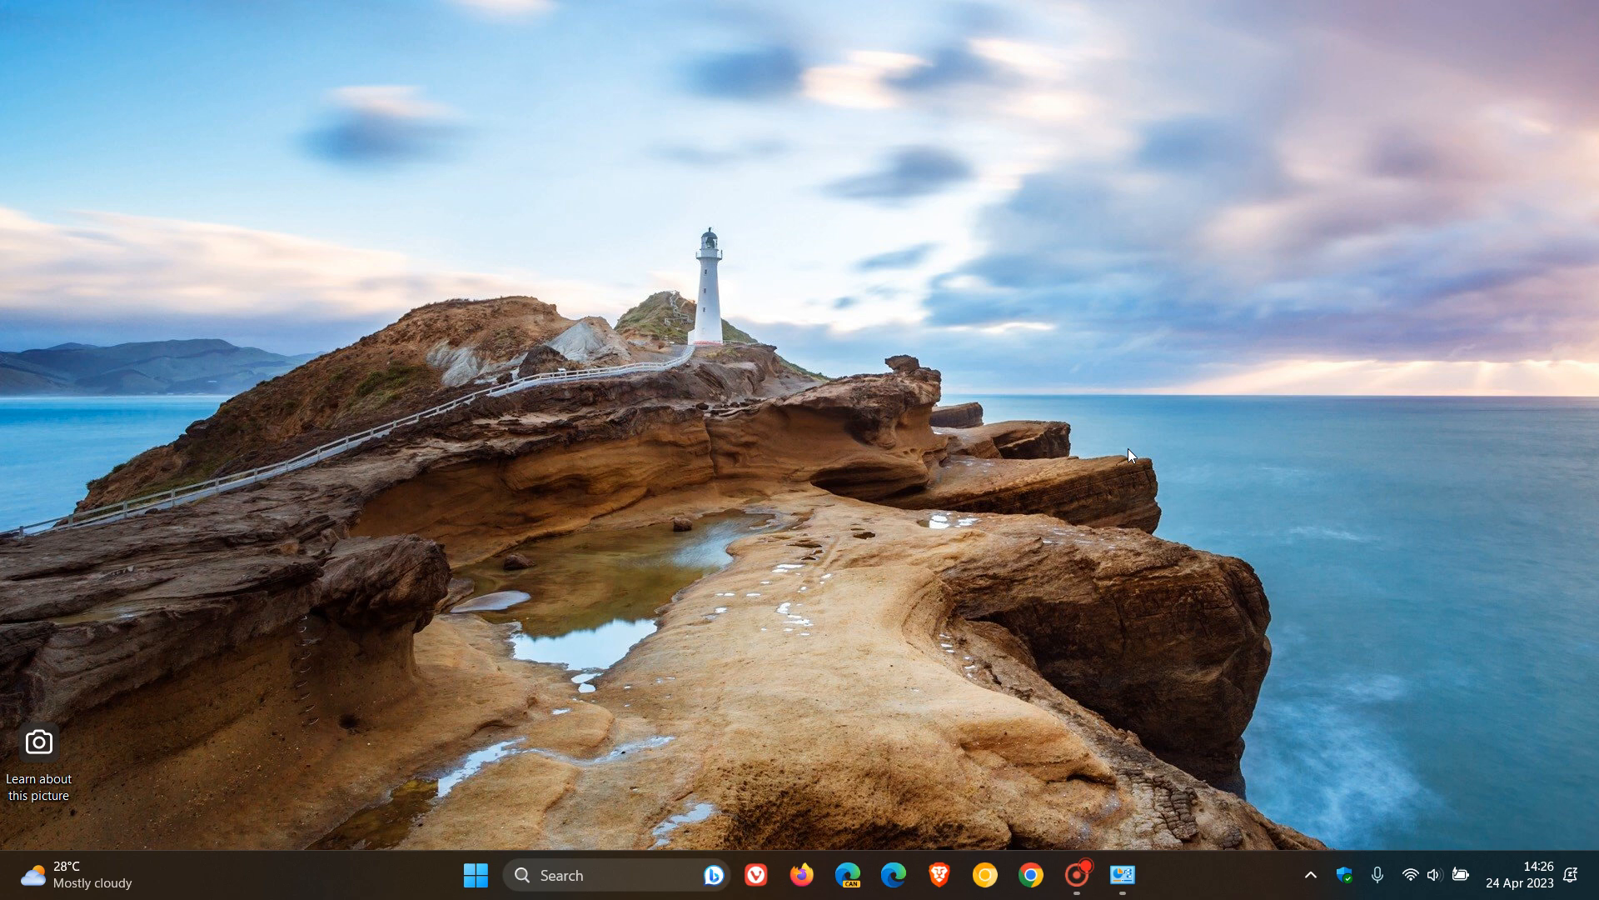
{"action": "mouse_move", "coordinate": [1055, 211]}
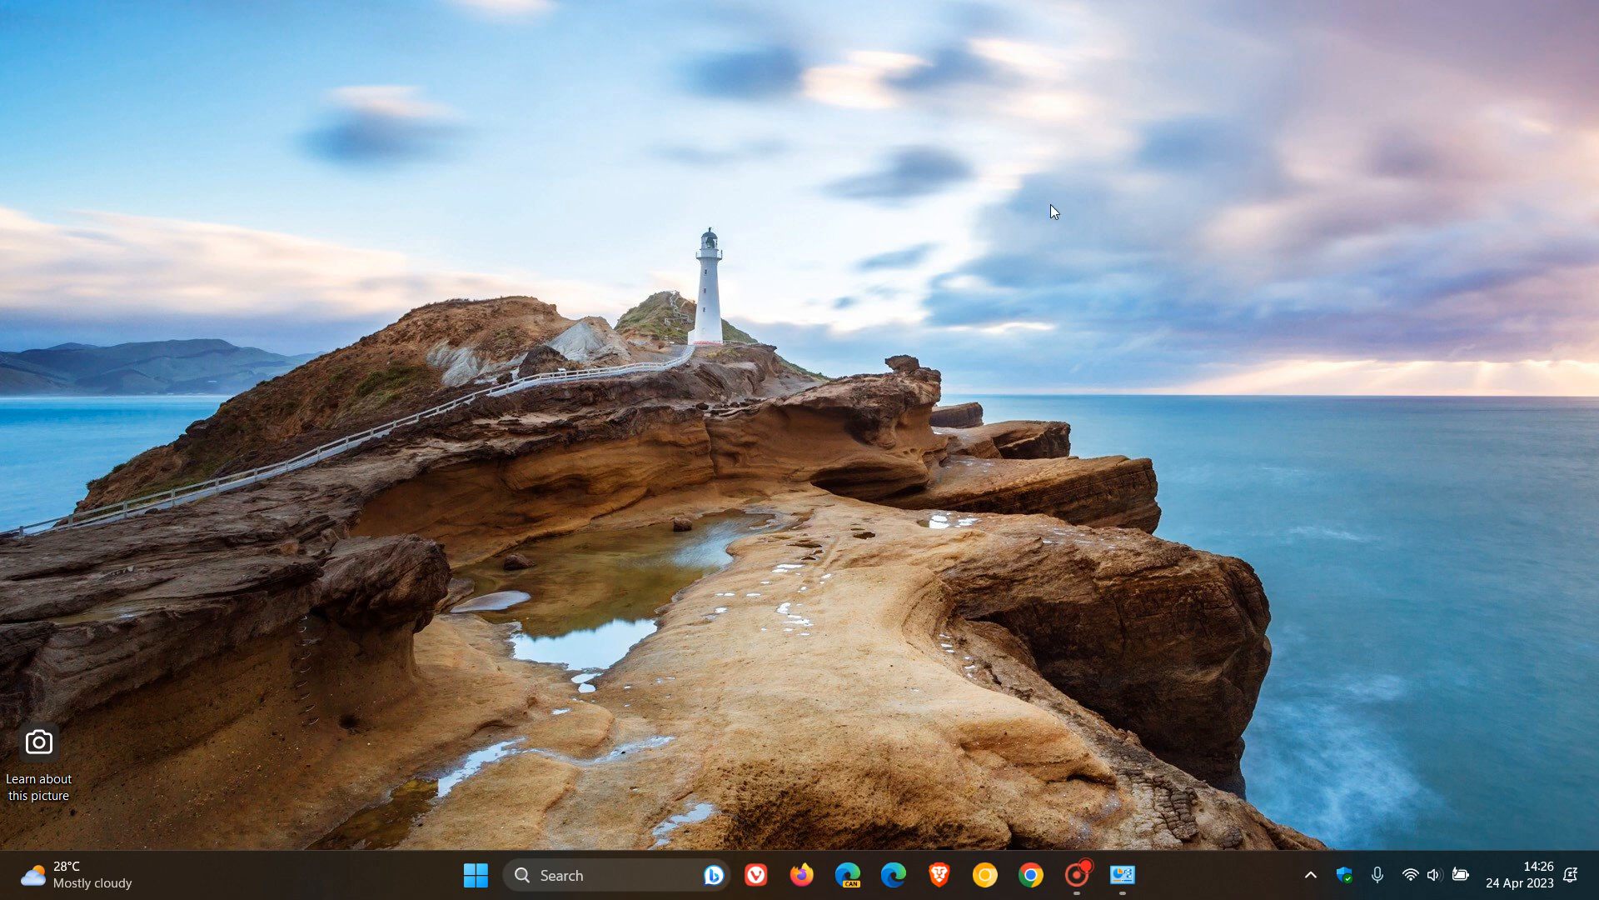
{"action": "mouse_move", "coordinate": [1240, 358]}
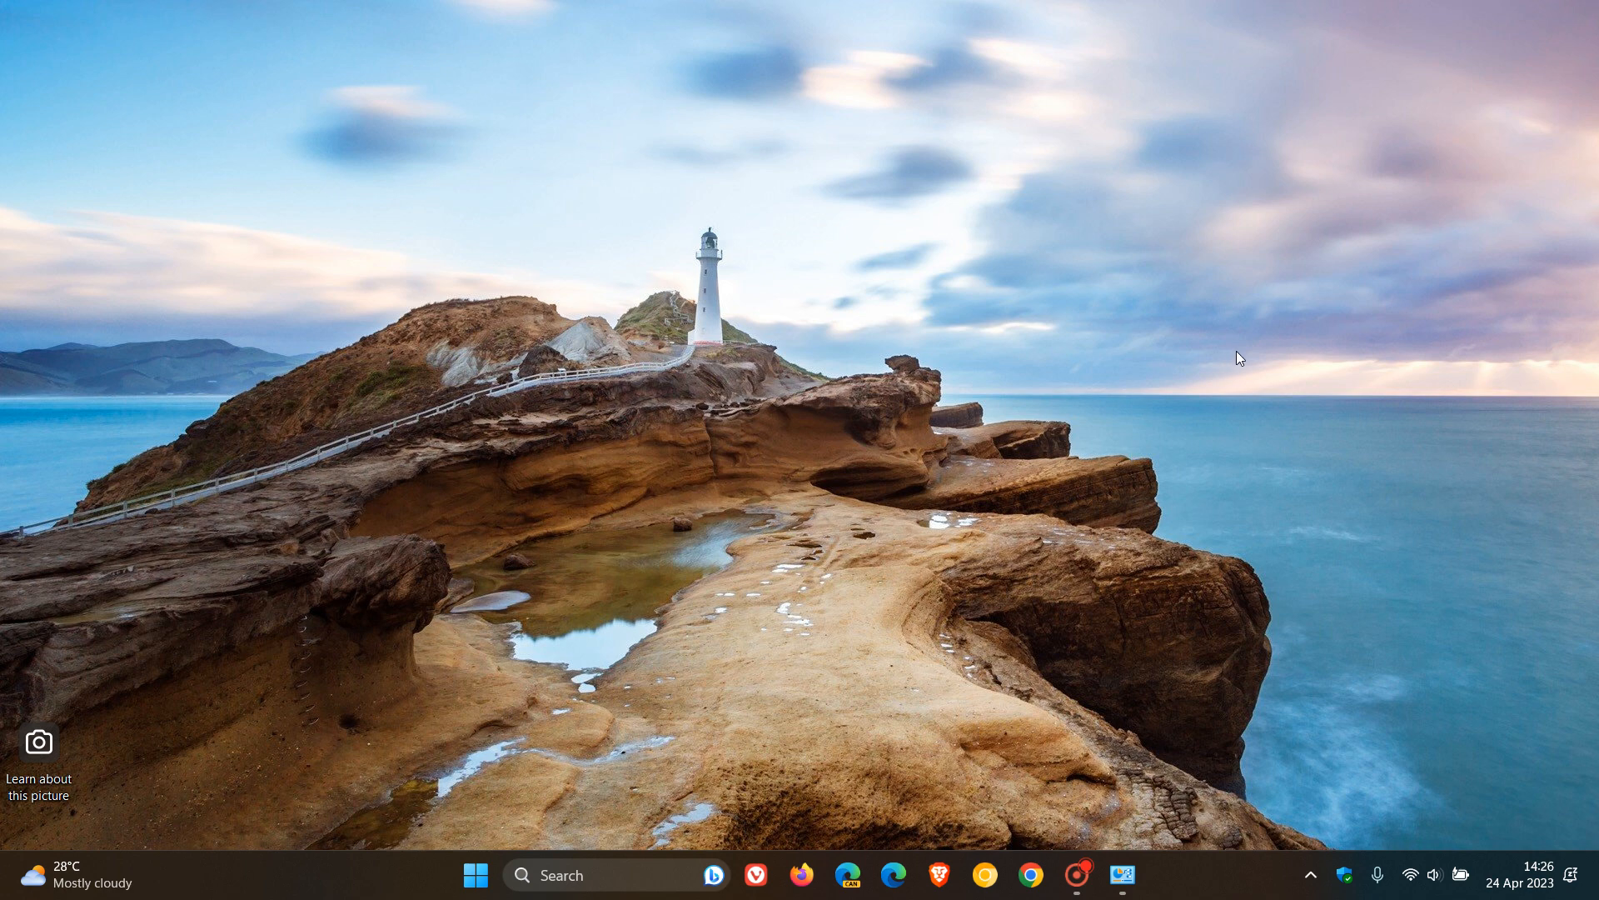